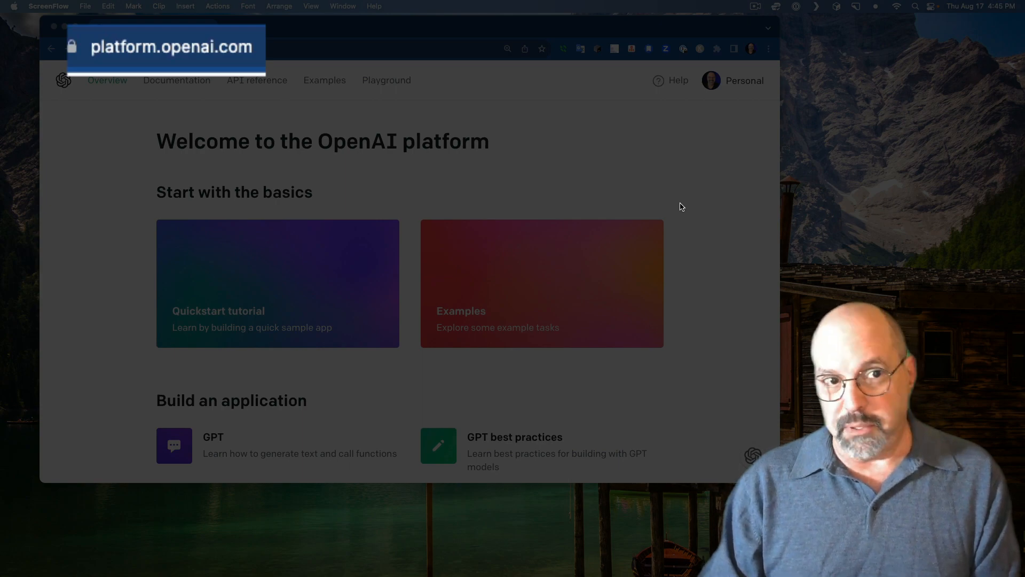
# Step: Open the GPT card's models guide and scroll down to the chat completions endpoint table
pyautogui.scroll(-3)
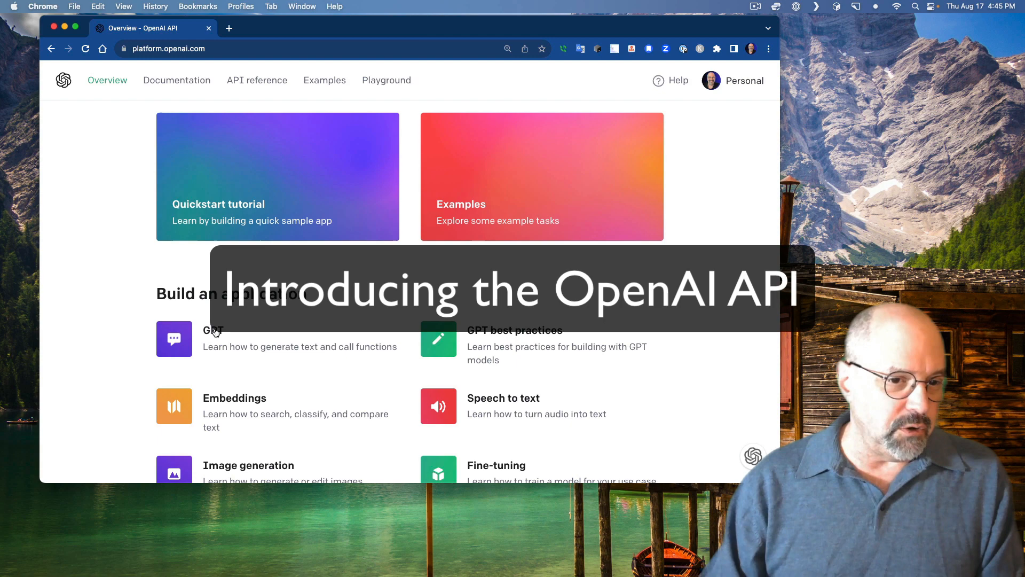
pyautogui.click(212, 330)
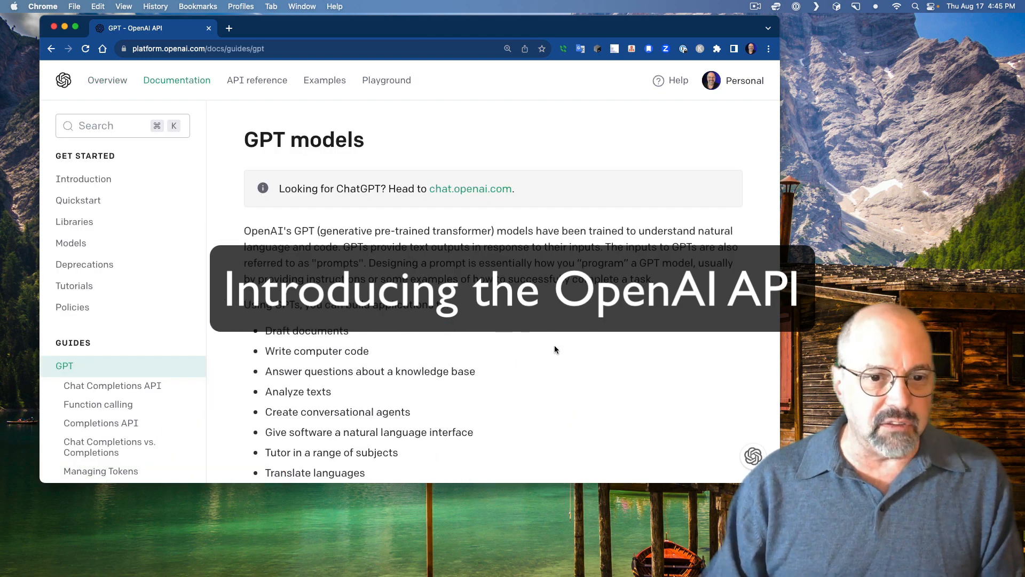
pyautogui.scroll(-3)
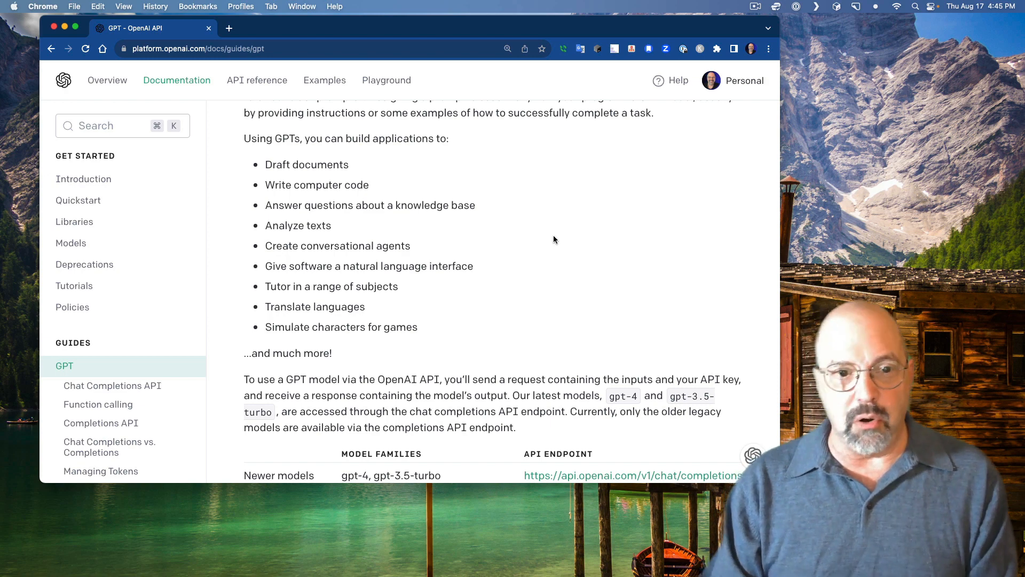
pyautogui.moveTo(386, 195)
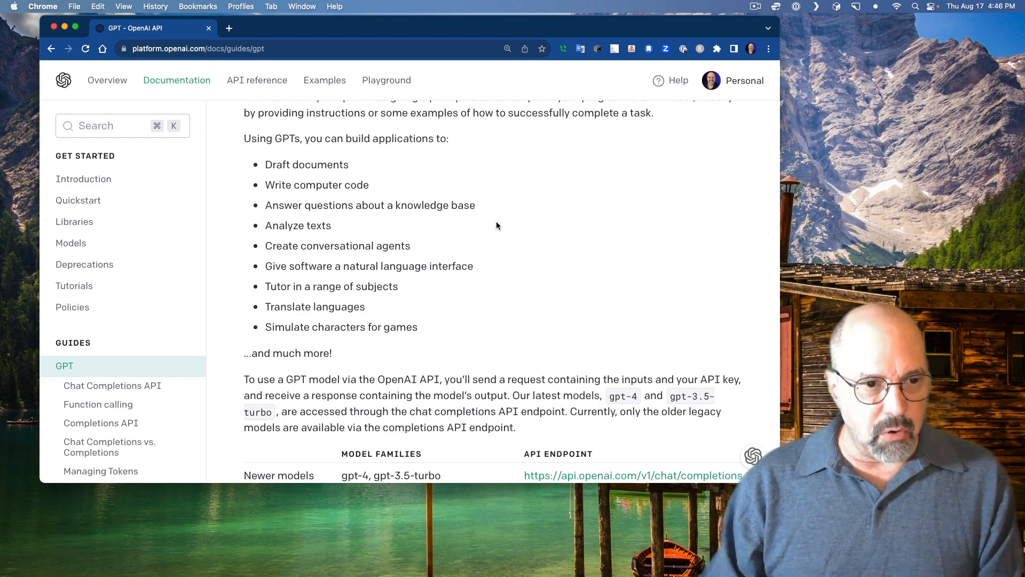
pyautogui.scroll(-3)
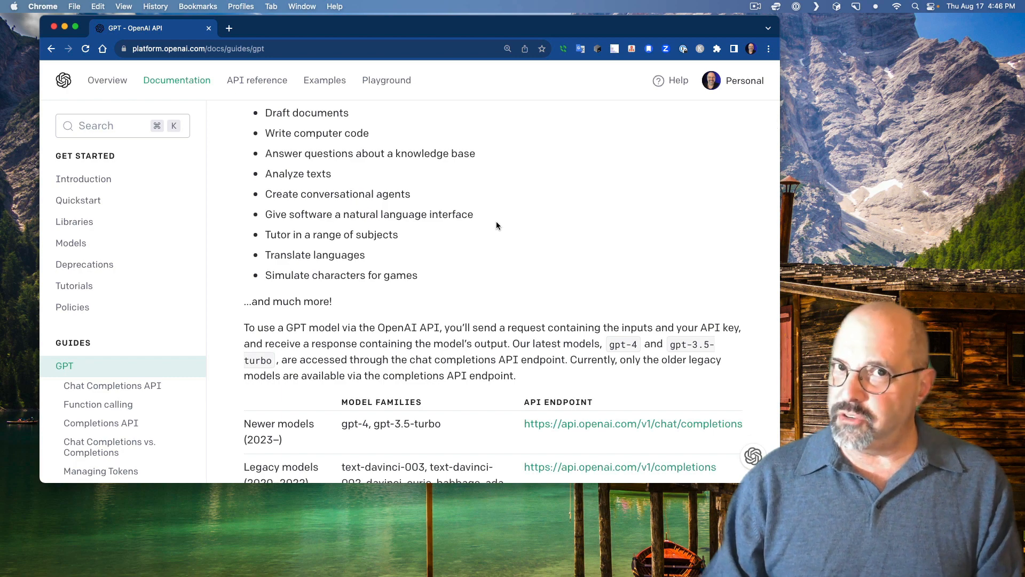
pyautogui.moveTo(522, 213)
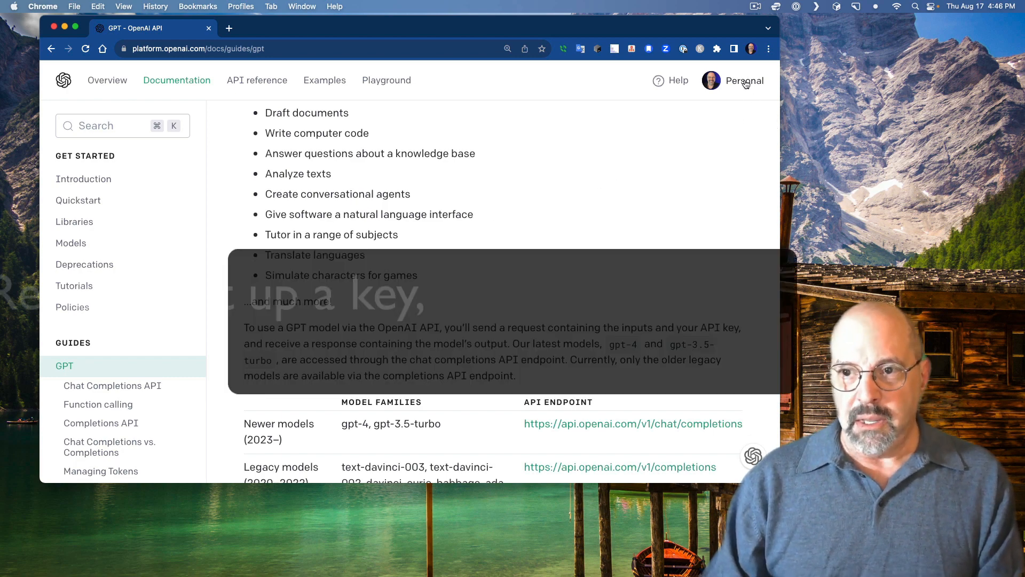
# Step: Review the Personal organization's secret API keys, then view the pay-as-you-go Billing overview
pyautogui.click(732, 80)
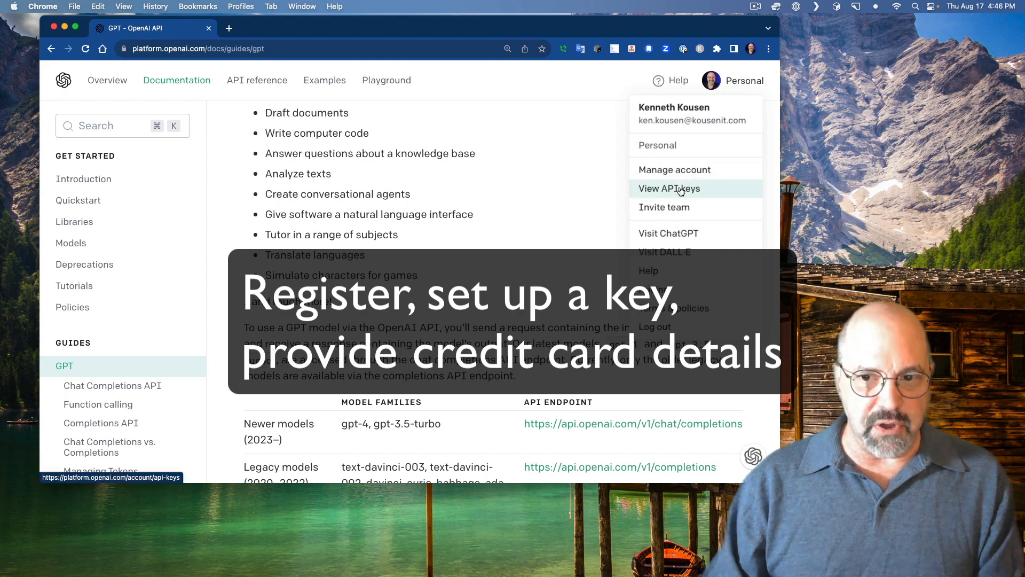
pyautogui.click(669, 189)
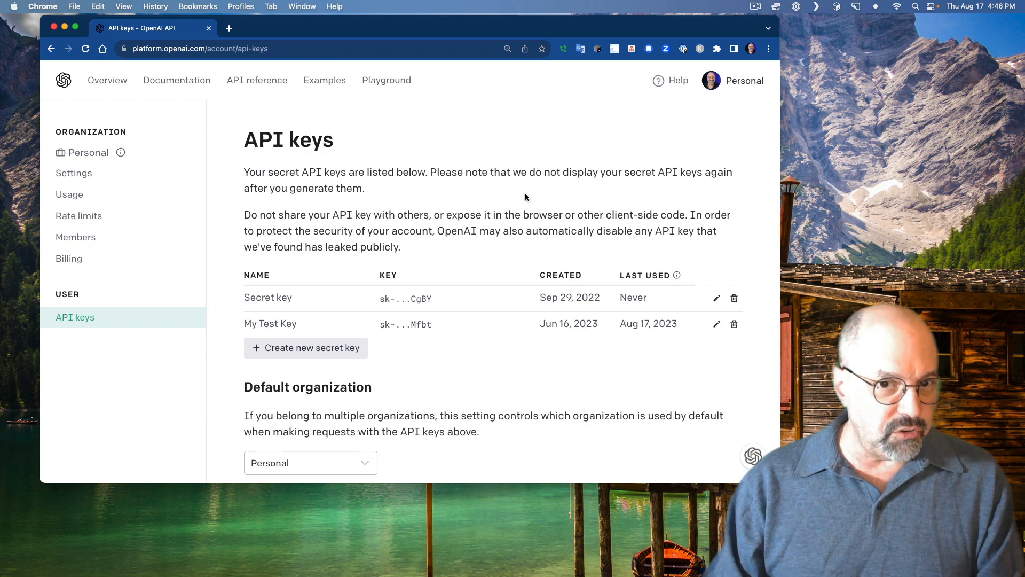
pyautogui.moveTo(327, 335)
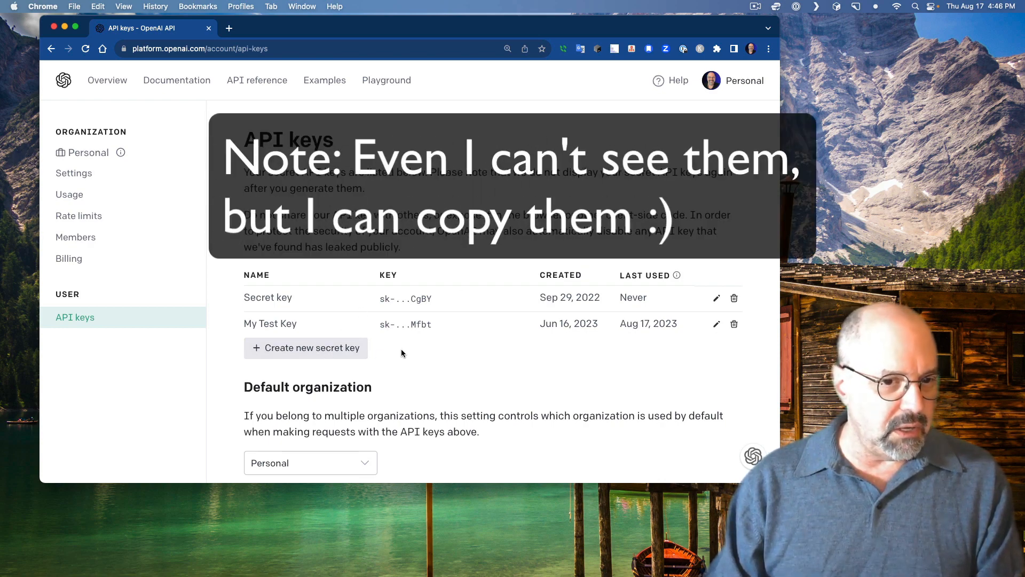
pyautogui.moveTo(583, 353)
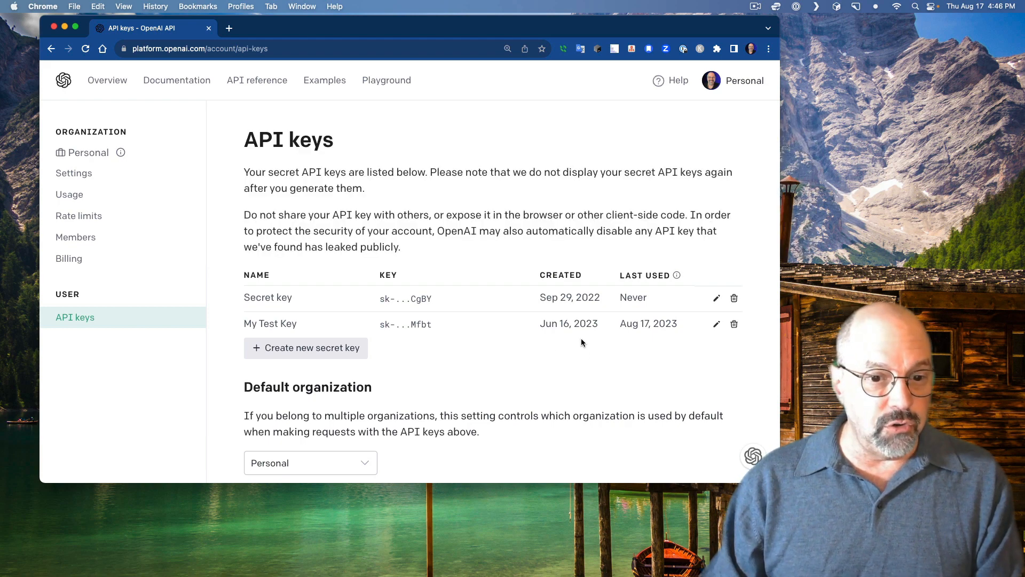
pyautogui.moveTo(524, 346)
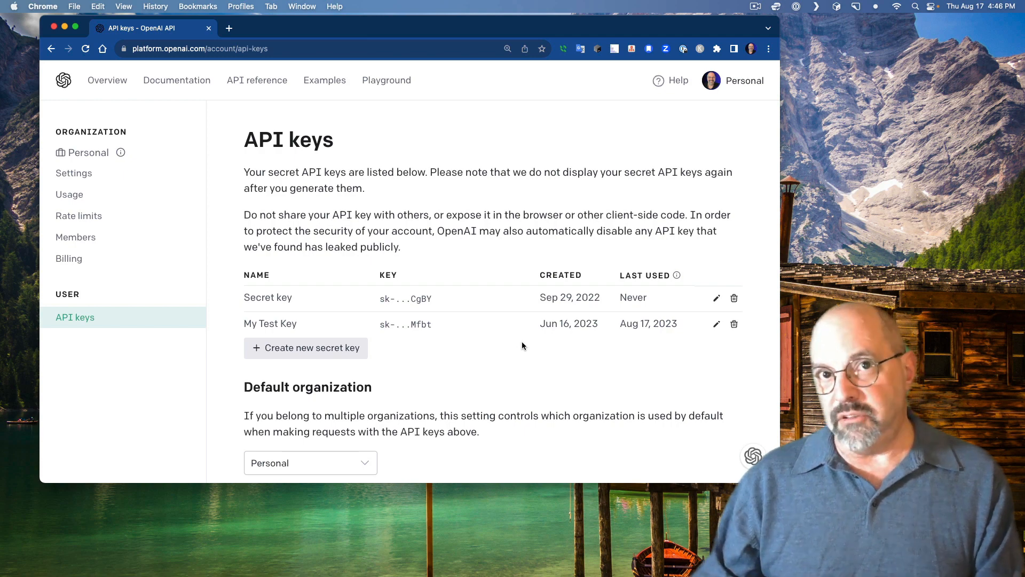
pyautogui.moveTo(164, 282)
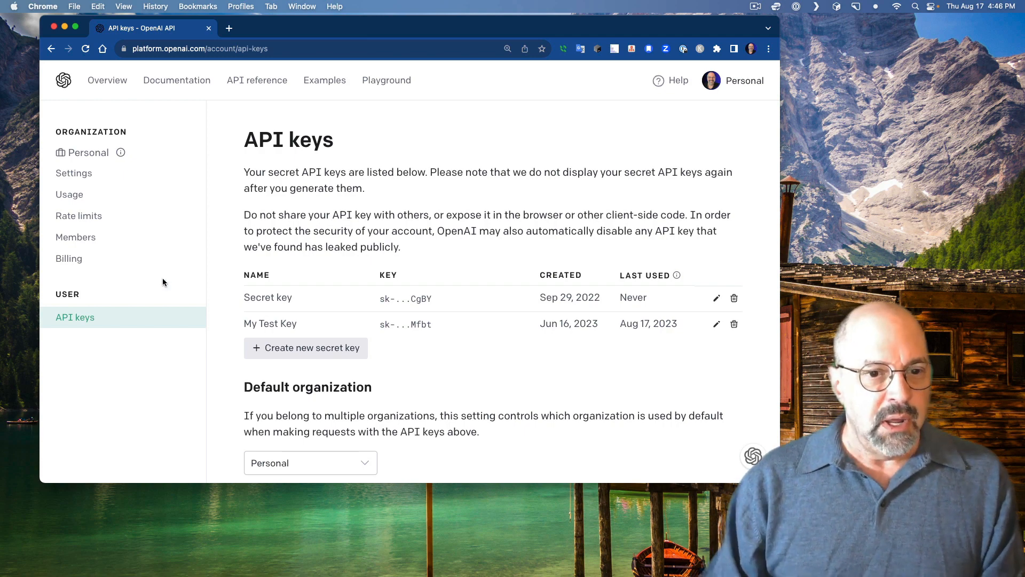
pyautogui.click(69, 257)
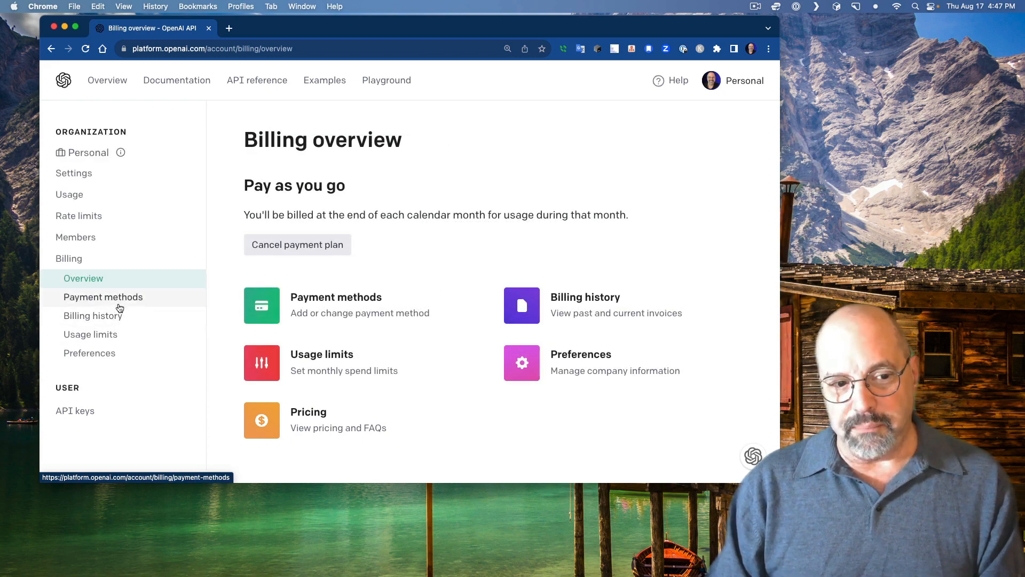
pyautogui.moveTo(129, 338)
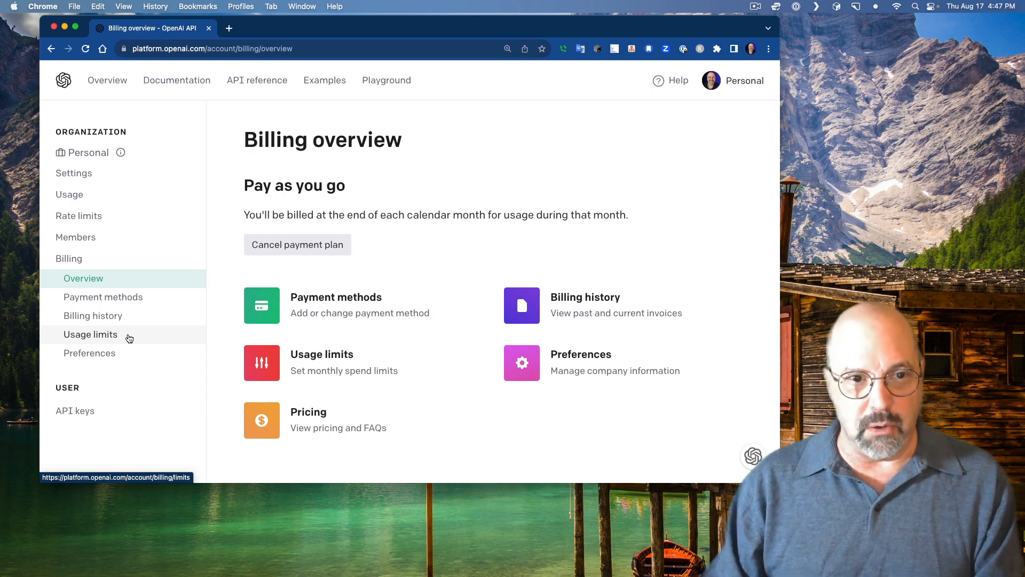
# Step: Read the API reference Authentication examples, then jump to the Making requests curl example
pyautogui.click(257, 79)
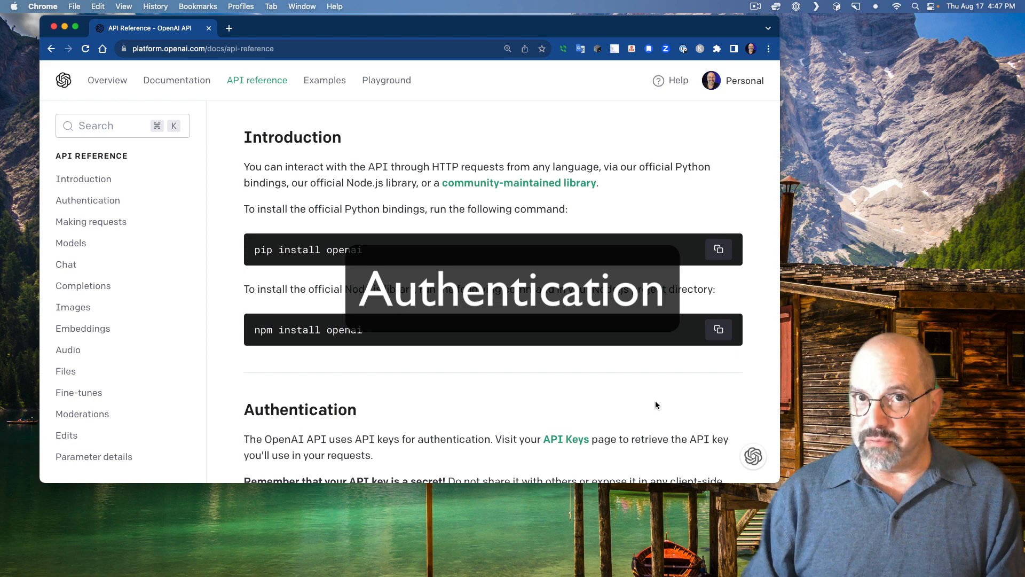
pyautogui.moveTo(603, 393)
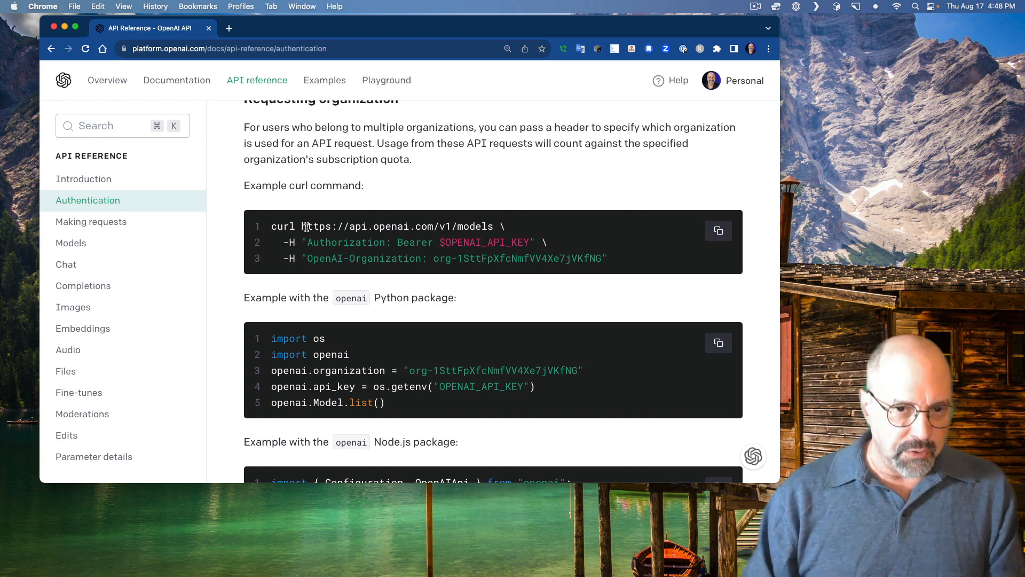
pyautogui.moveTo(345, 272)
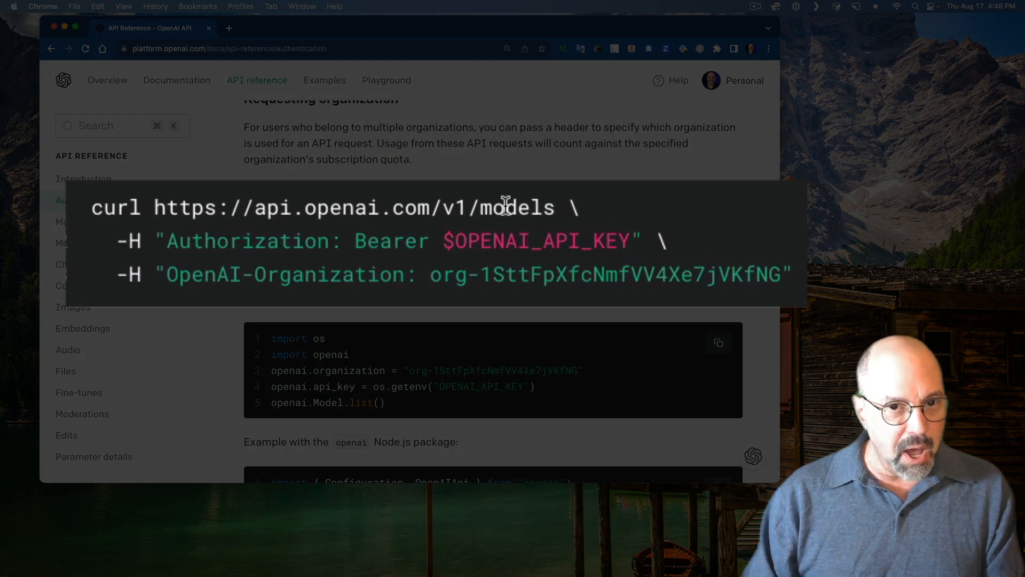
pyautogui.moveTo(480, 241)
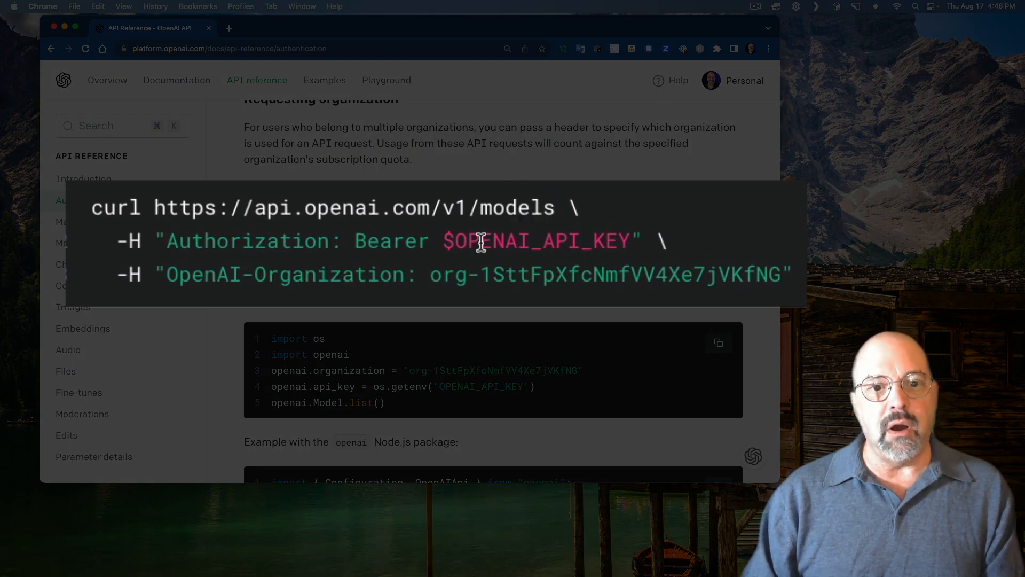
pyautogui.moveTo(687, 233)
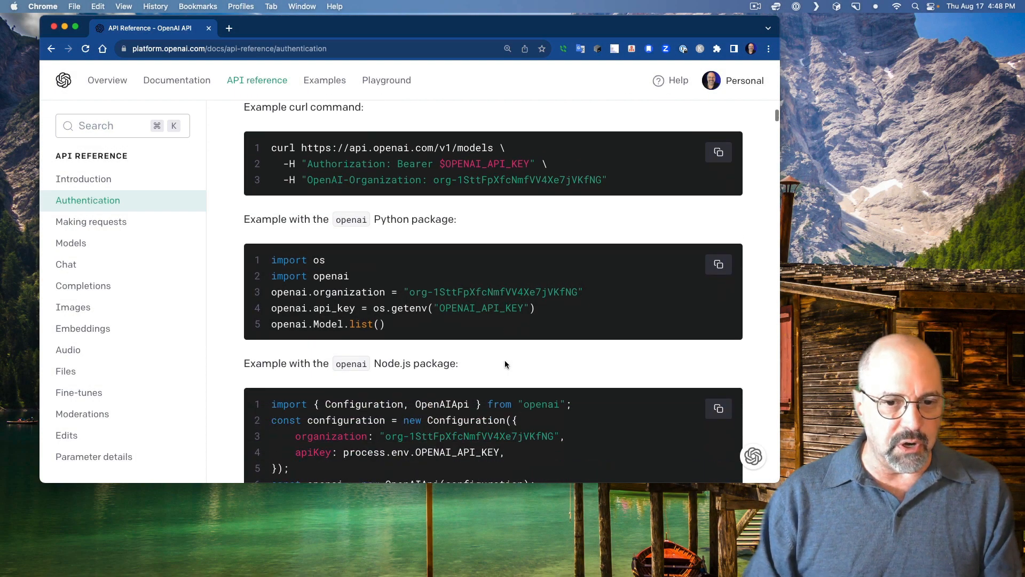
pyautogui.click(90, 221)
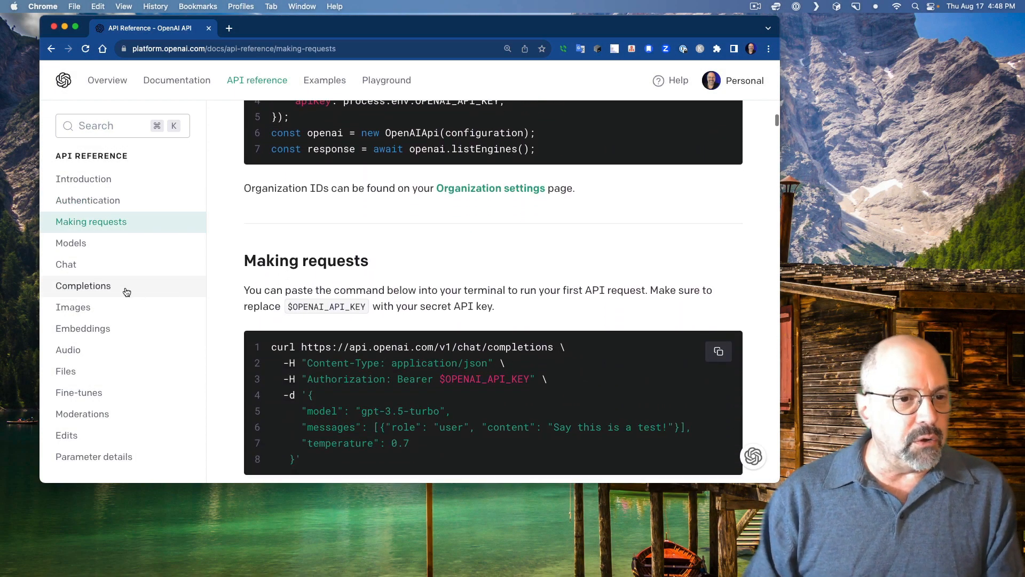
pyautogui.click(70, 243)
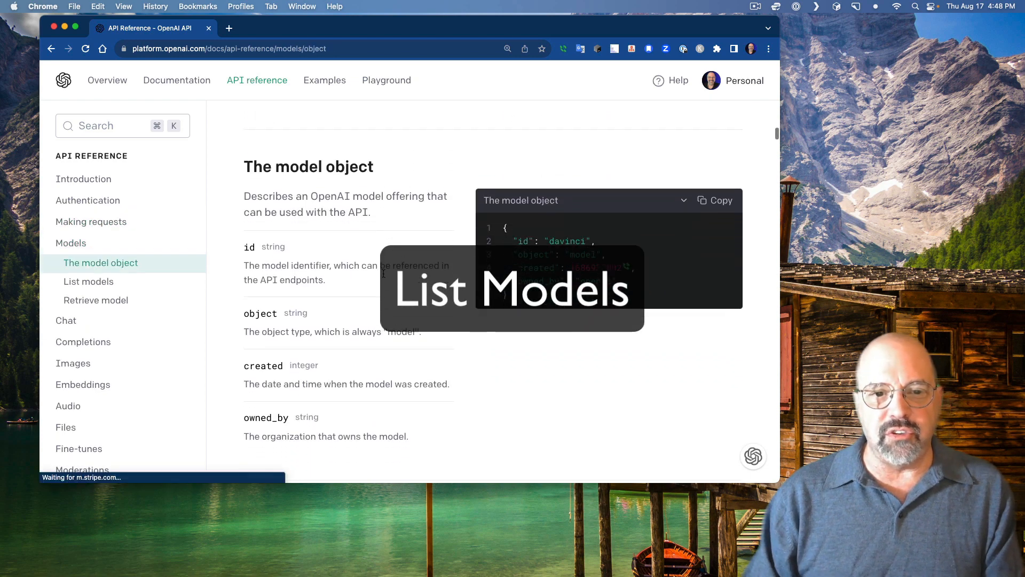
pyautogui.click(88, 281)
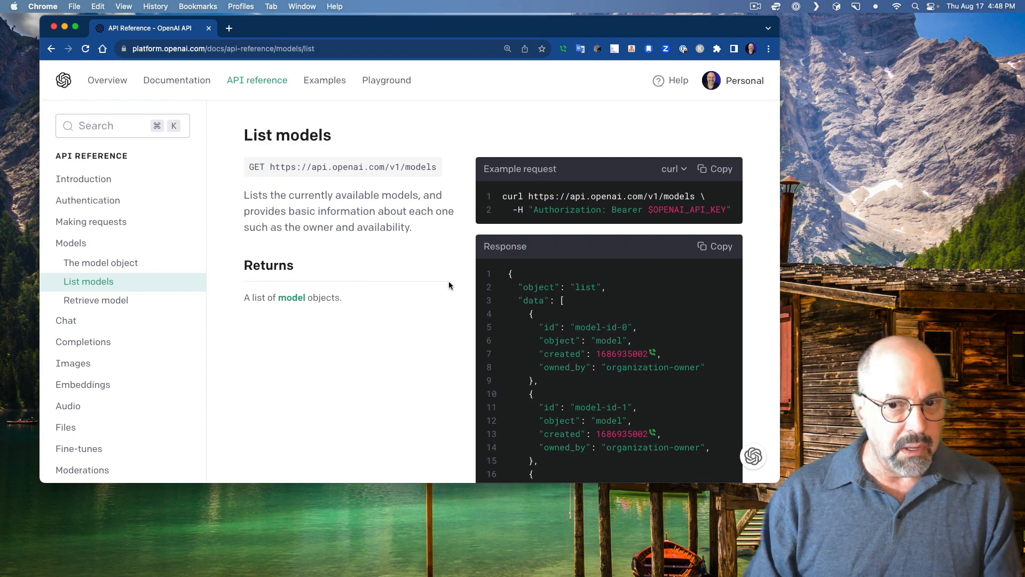
pyautogui.scroll(-3)
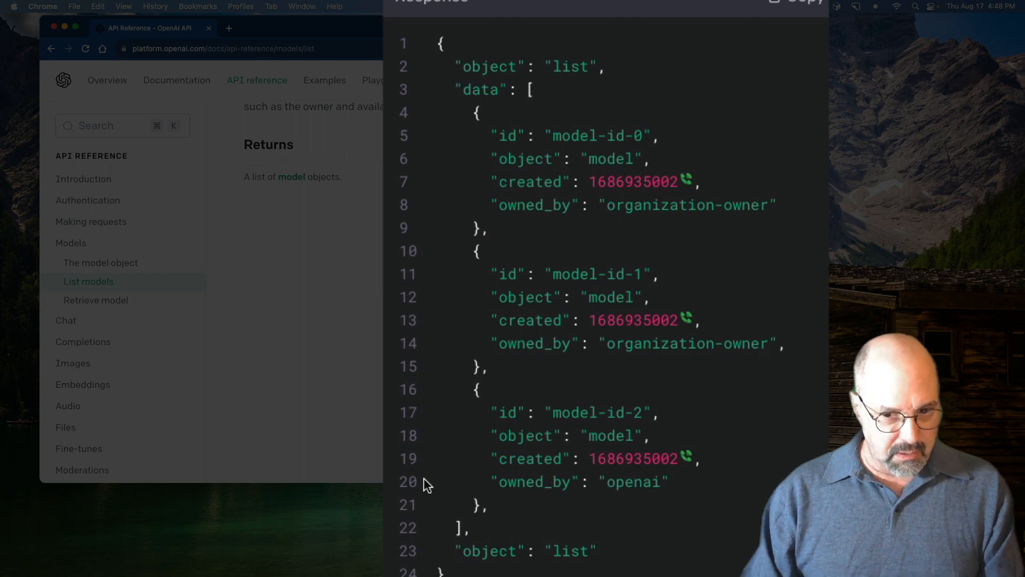
pyautogui.moveTo(470, 121)
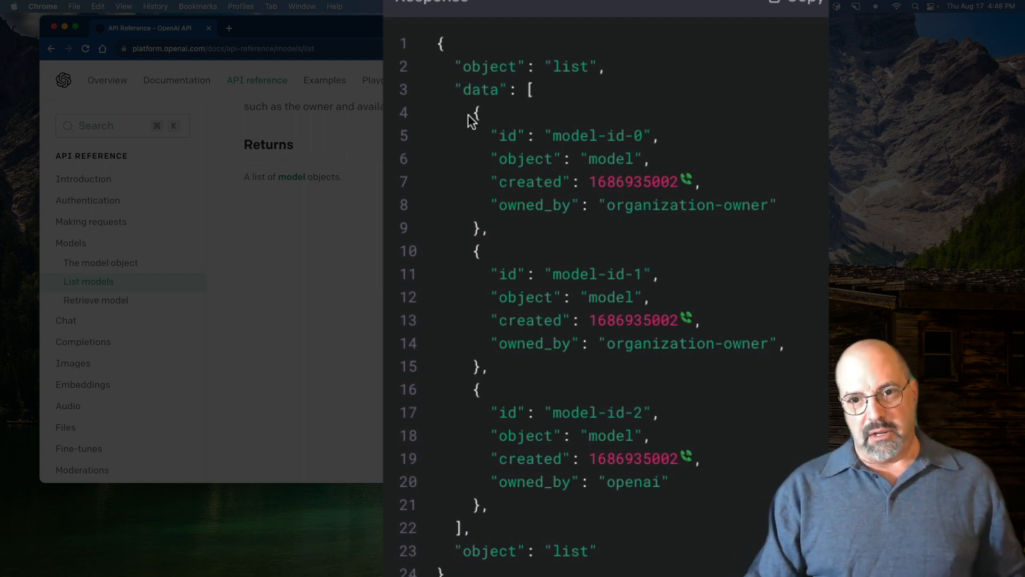
pyautogui.moveTo(629, 74)
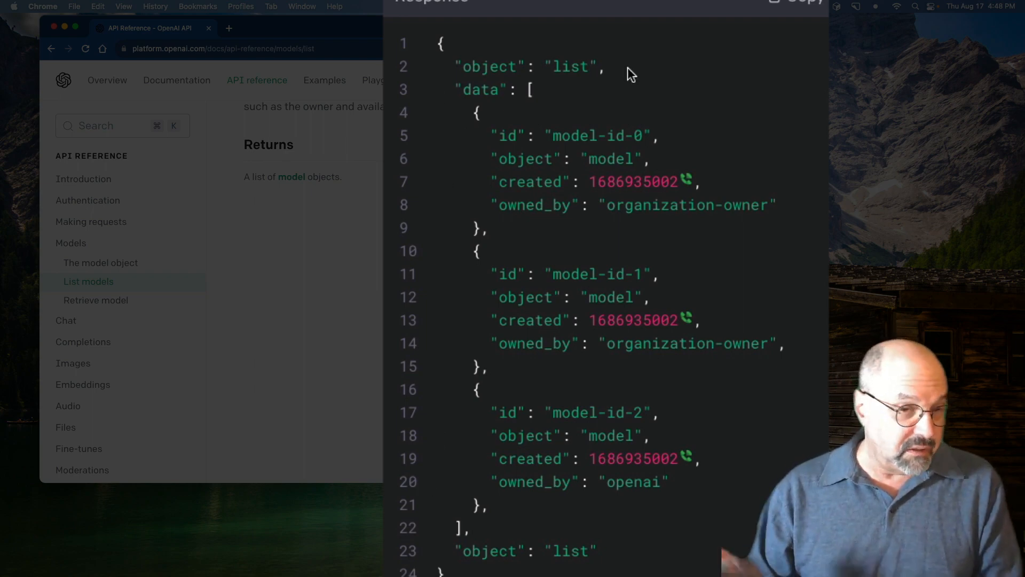
pyautogui.moveTo(526, 108)
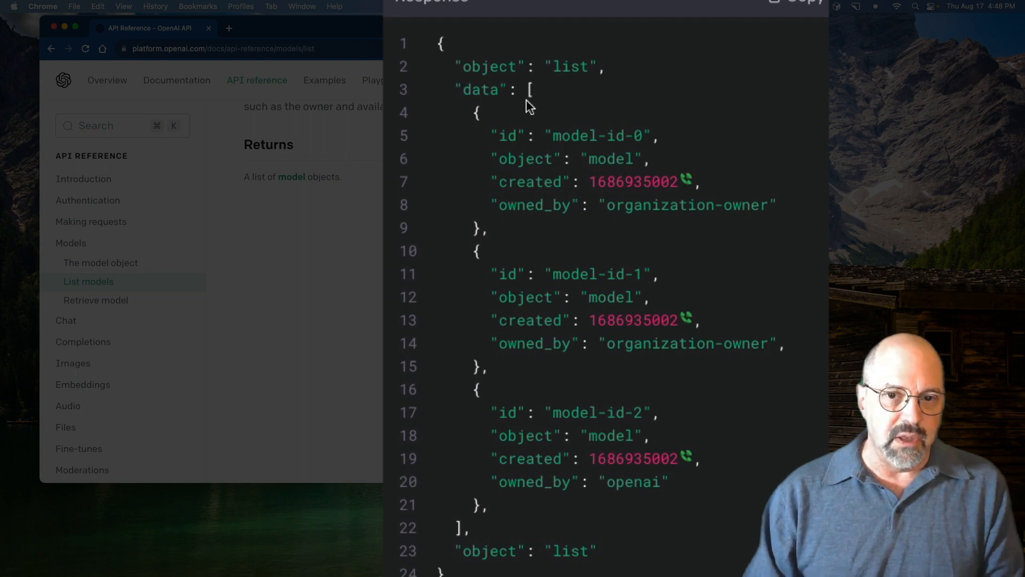
pyautogui.moveTo(513, 205)
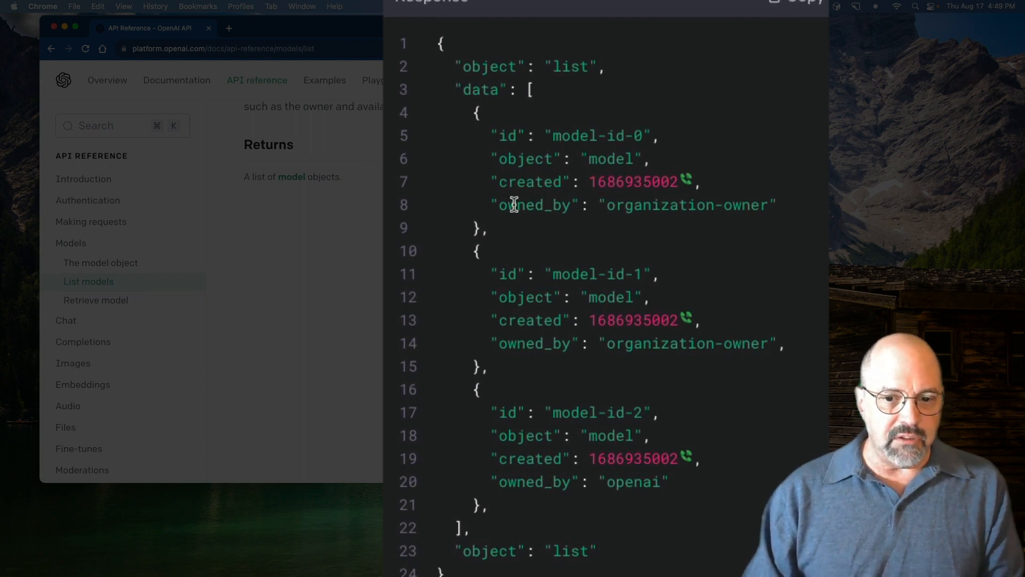
pyautogui.moveTo(451, 318)
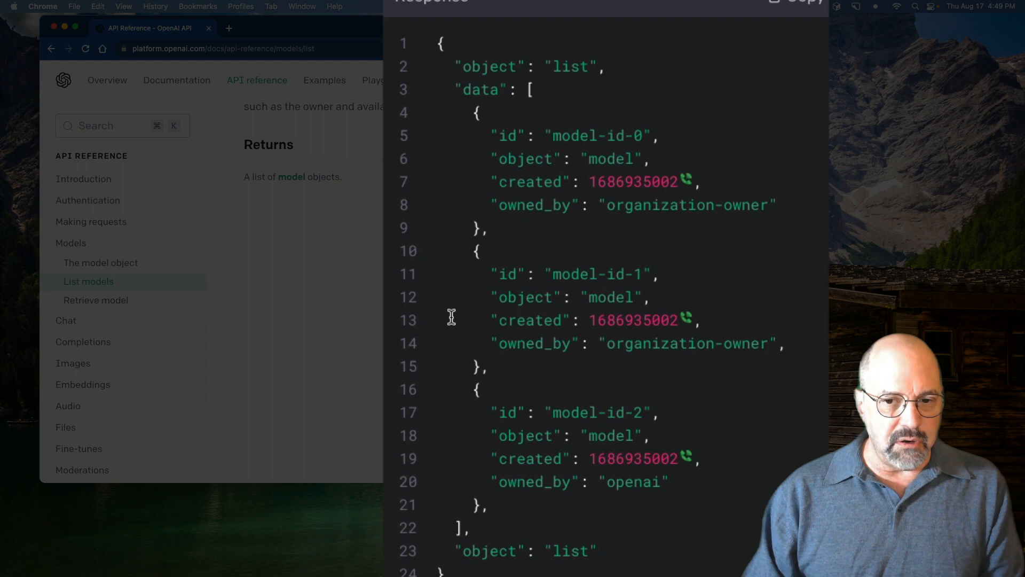
pyautogui.moveTo(475, 174)
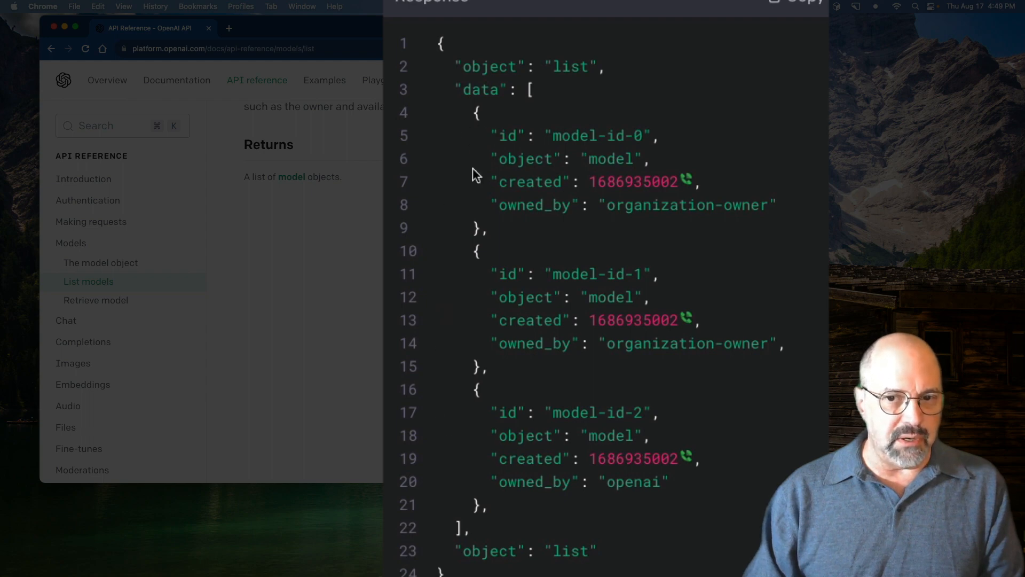
pyautogui.moveTo(481, 211)
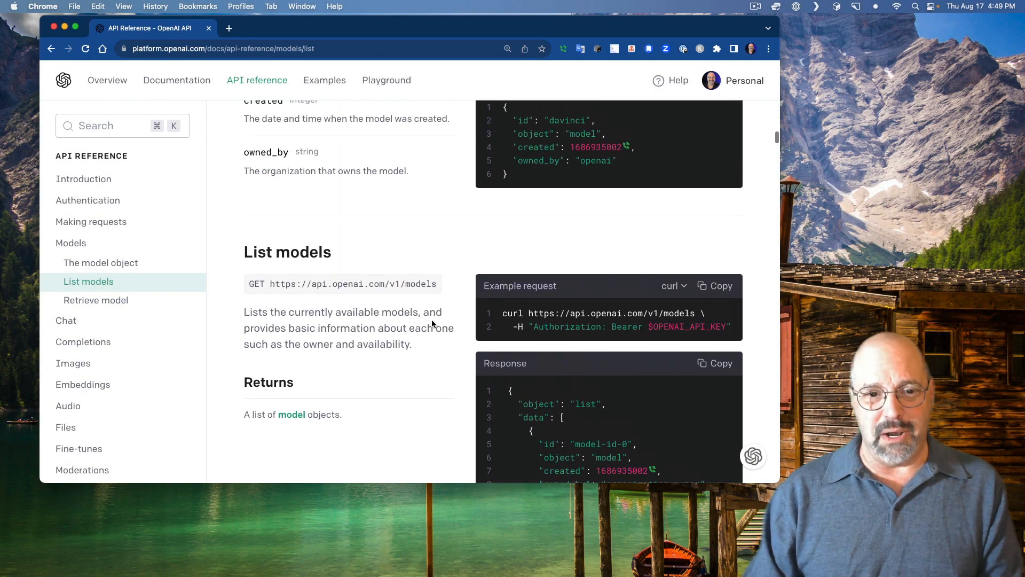
pyautogui.click(99, 262)
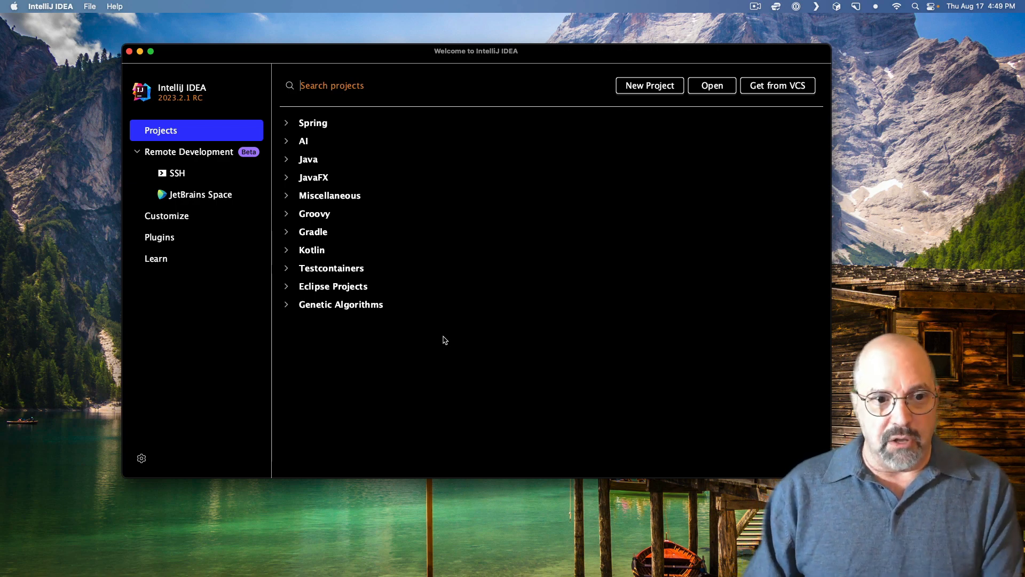
# Step: Inspect the installed AI Assistant plugin details, then go back to the Projects list
pyautogui.click(160, 237)
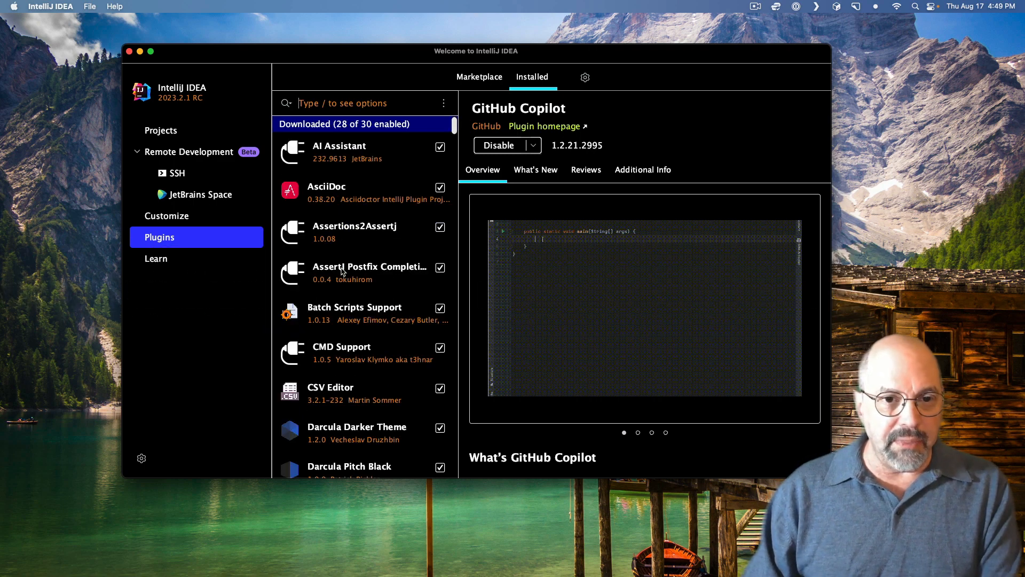
pyautogui.click(340, 151)
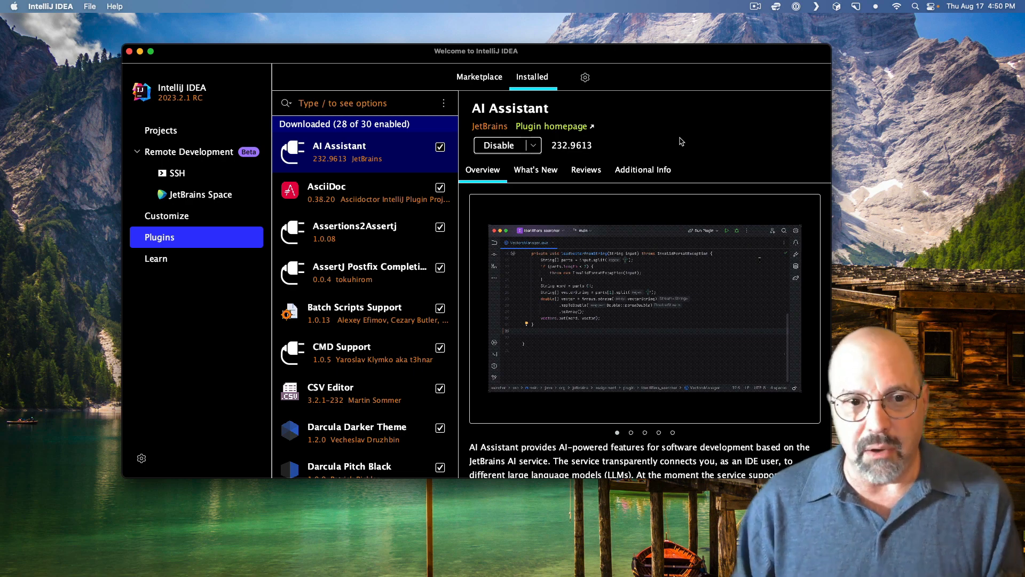
pyautogui.click(160, 131)
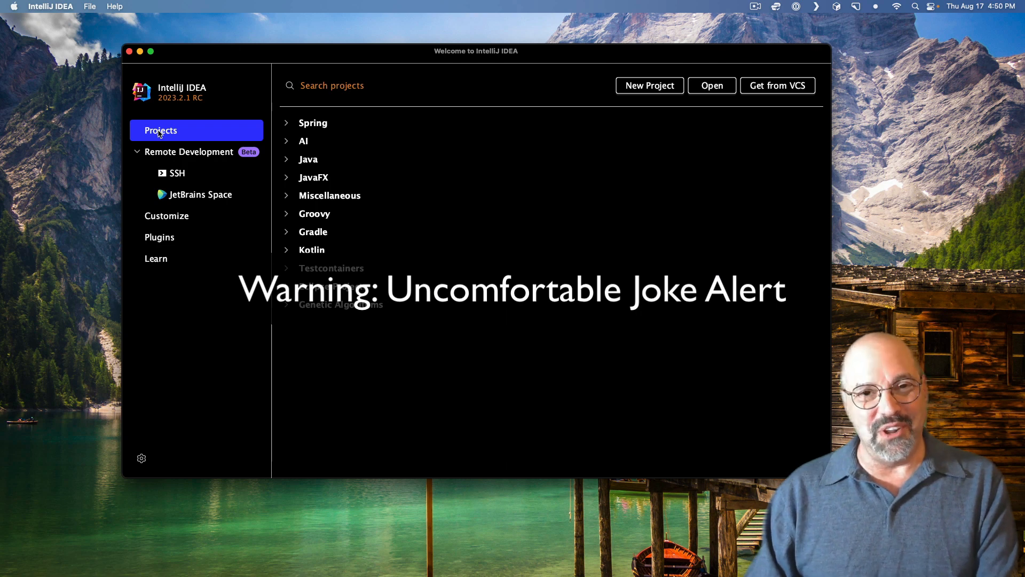
# Step: Create project 'openai' using Java, Gradle with Kotlin DSL, JDK 17, and no sample code
pyautogui.click(648, 85)
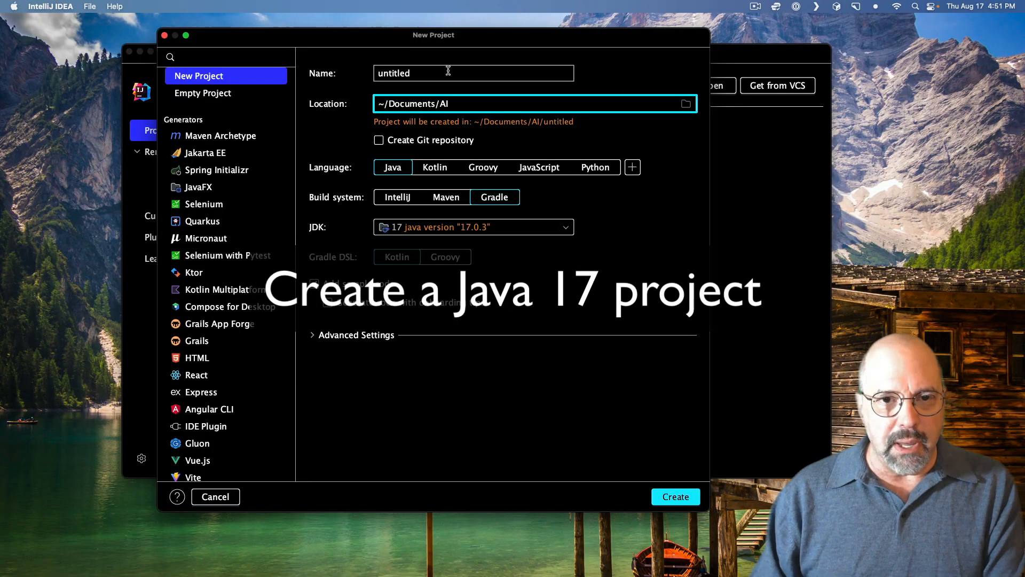
pyautogui.write('open')
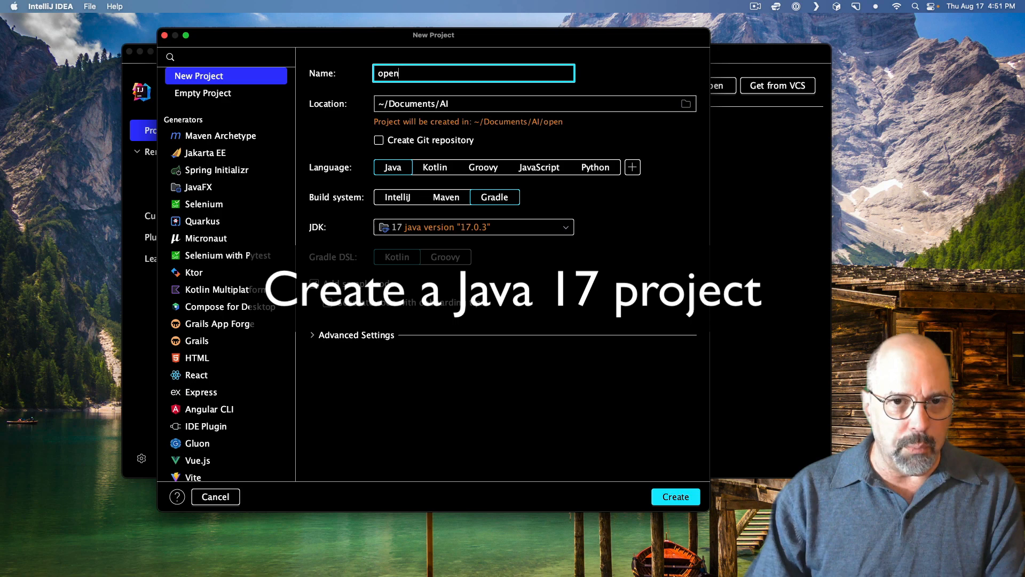
pyautogui.write('ai')
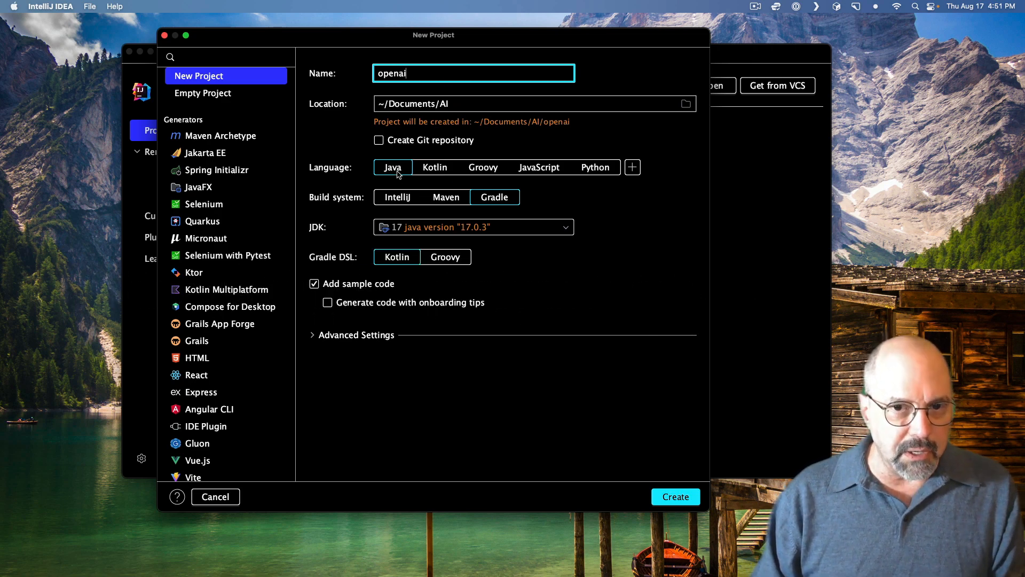
pyautogui.moveTo(576, 203)
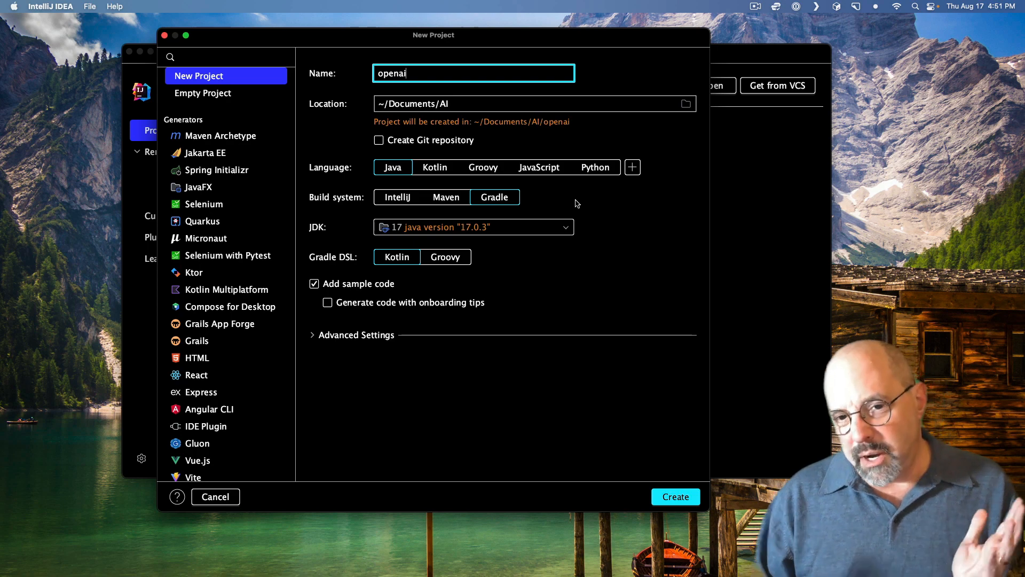
pyautogui.moveTo(413, 276)
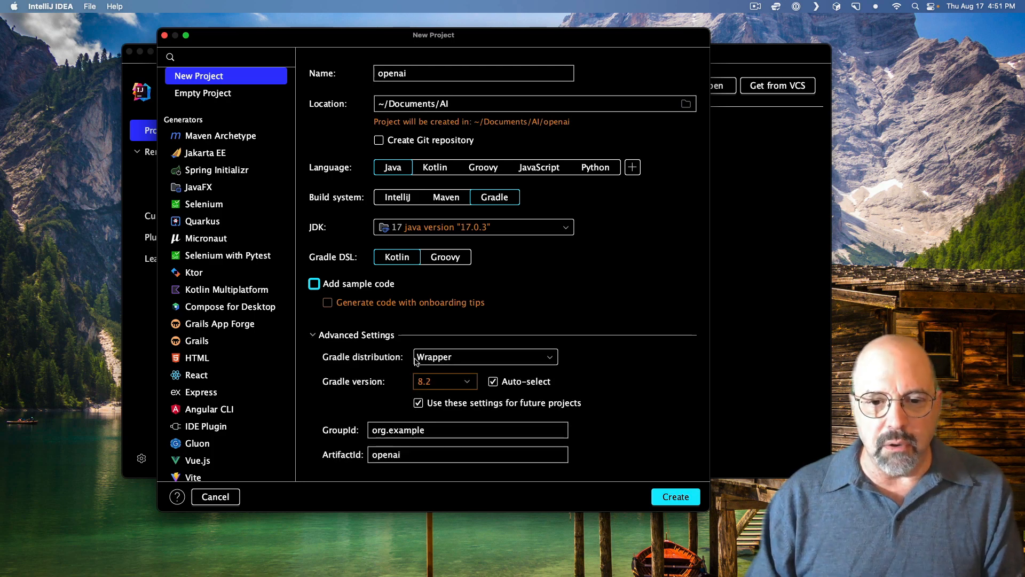
pyautogui.click(675, 496)
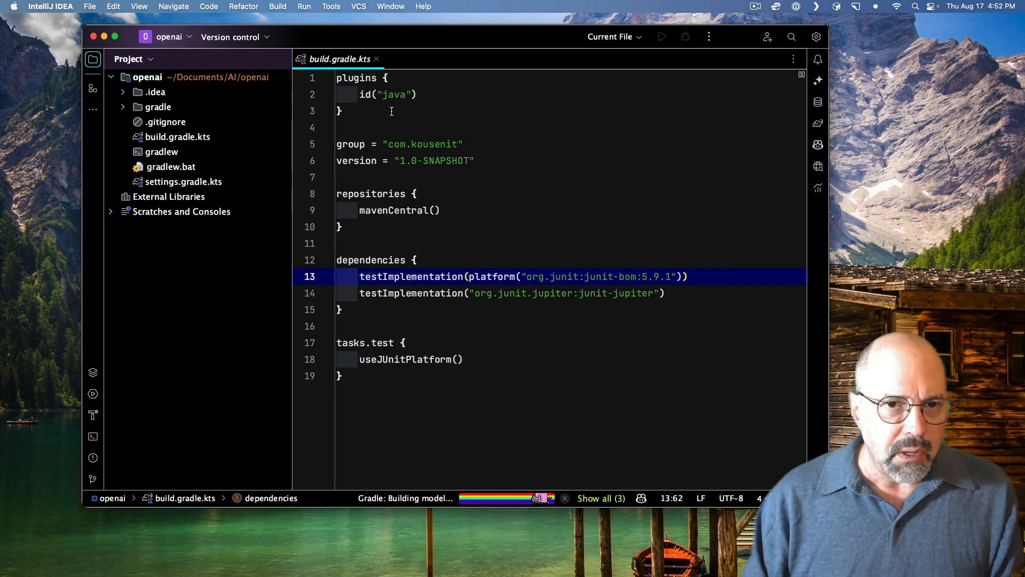
# Step: Add gson 2.10.1, slf4j-api and slf4j-simple 2.0.7, and set junit-bom to 5.9.2
pyautogui.click(417, 94)
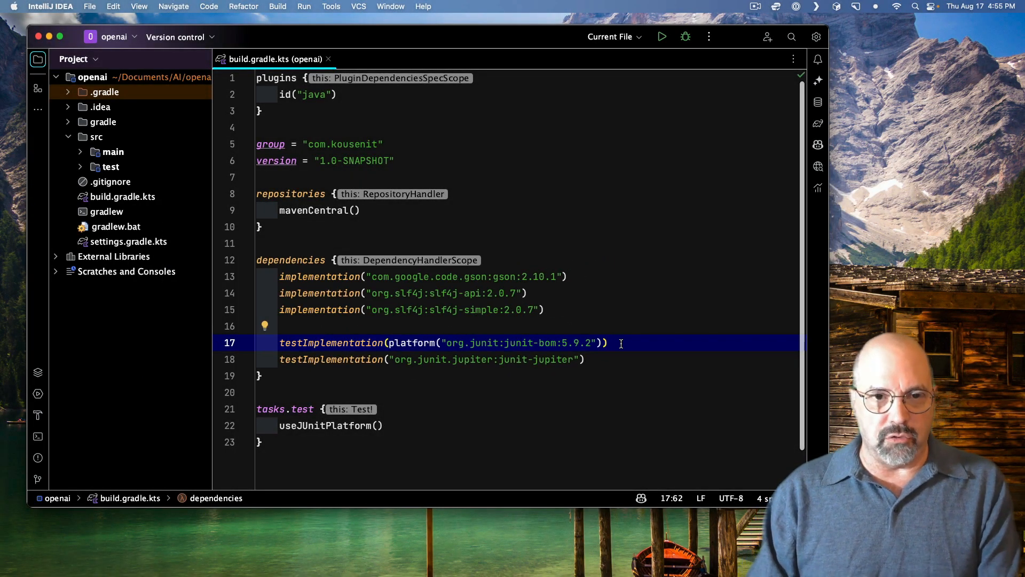
# Step: Close build.gradle.kts and expand src/main to show the java and resources folders
pyautogui.click(328, 58)
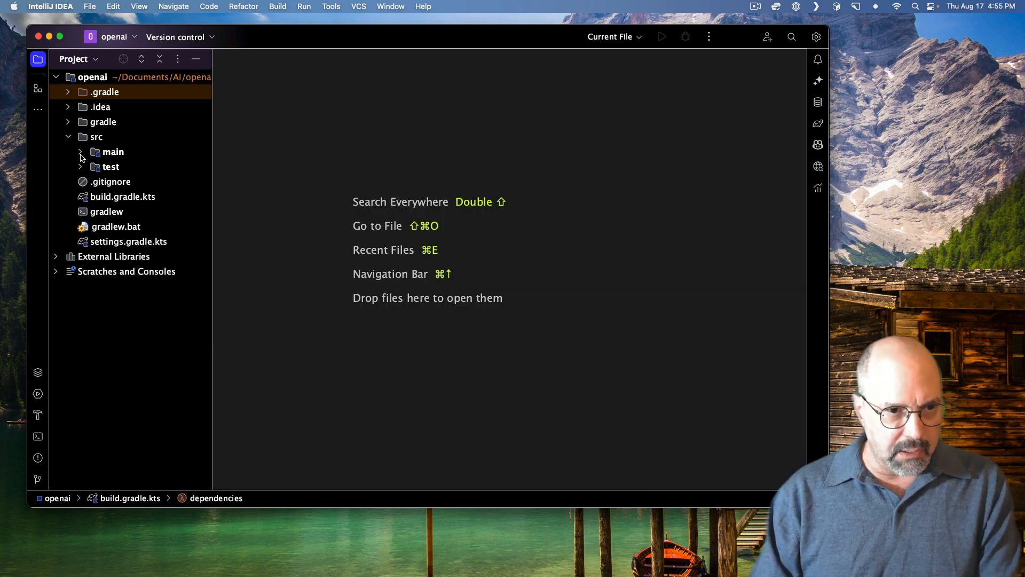
pyautogui.click(79, 151)
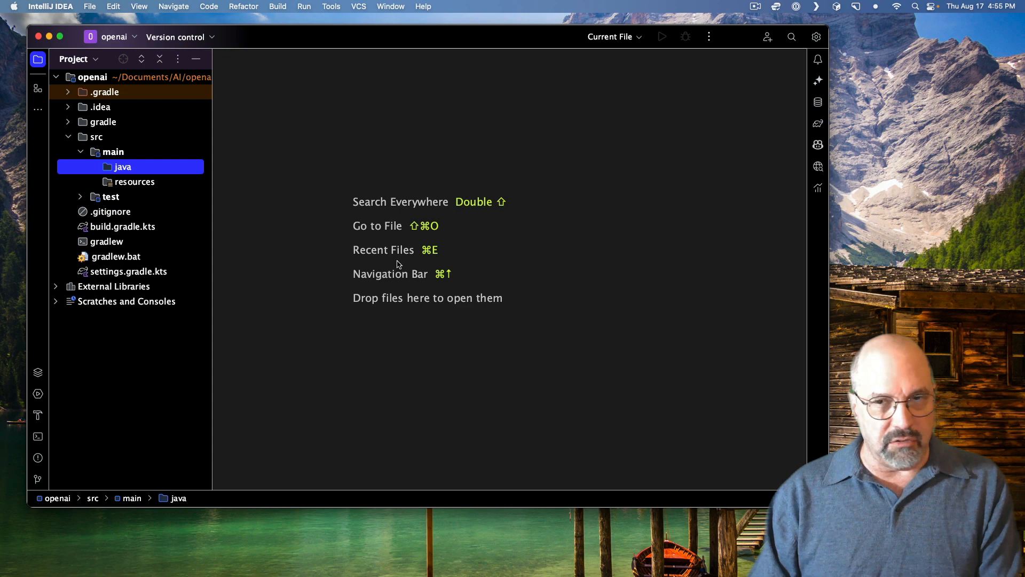
pyautogui.moveTo(442, 311)
pyautogui.write('private static final String KEY = System.getenv("OPENAI_API_KEY");')
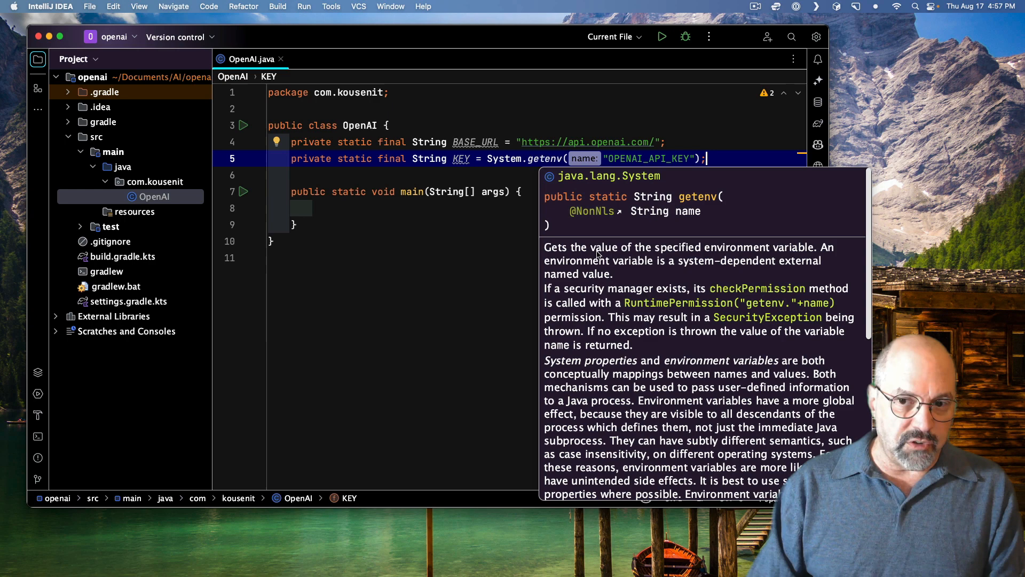
pyautogui.moveTo(639, 276)
pyautogui.write('.header("Authorization", "Bearer " + KEY')
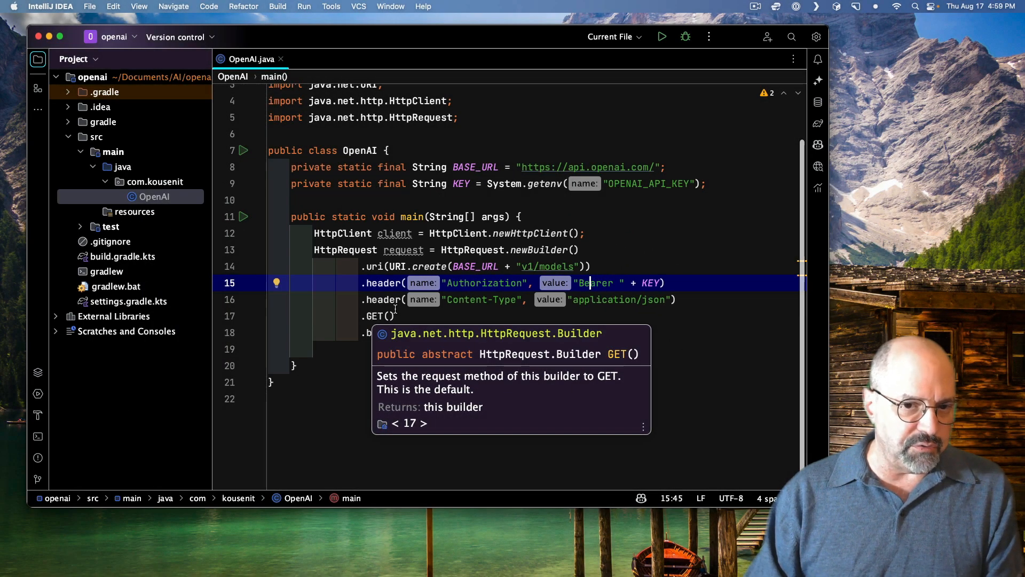
# Step: Build the authorized v1/models HttpRequest, send it in try/catch, and print the body
pyautogui.write('.build();')
pyautogui.write('System.out.println(response.body());')
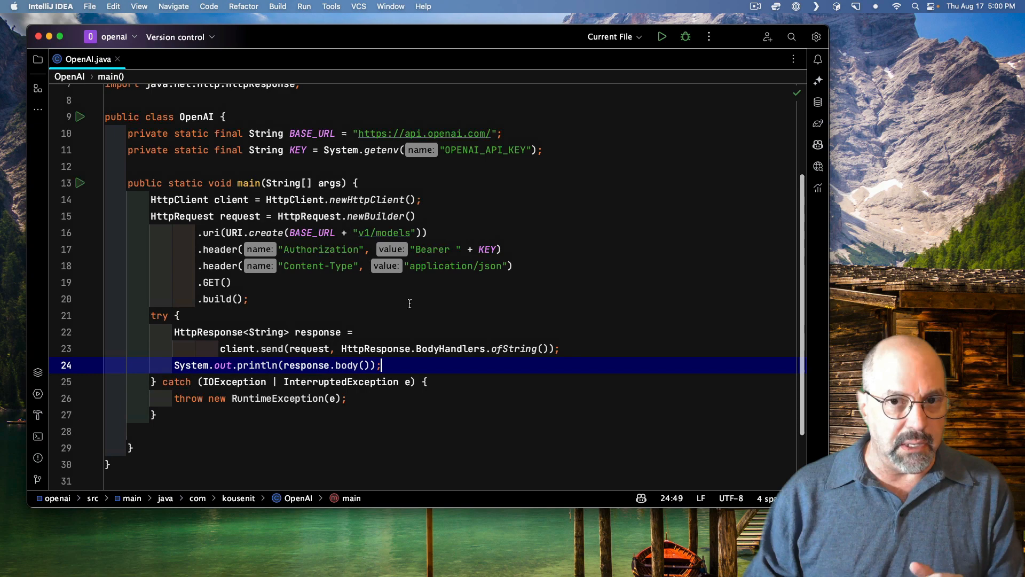
pyautogui.scroll(3)
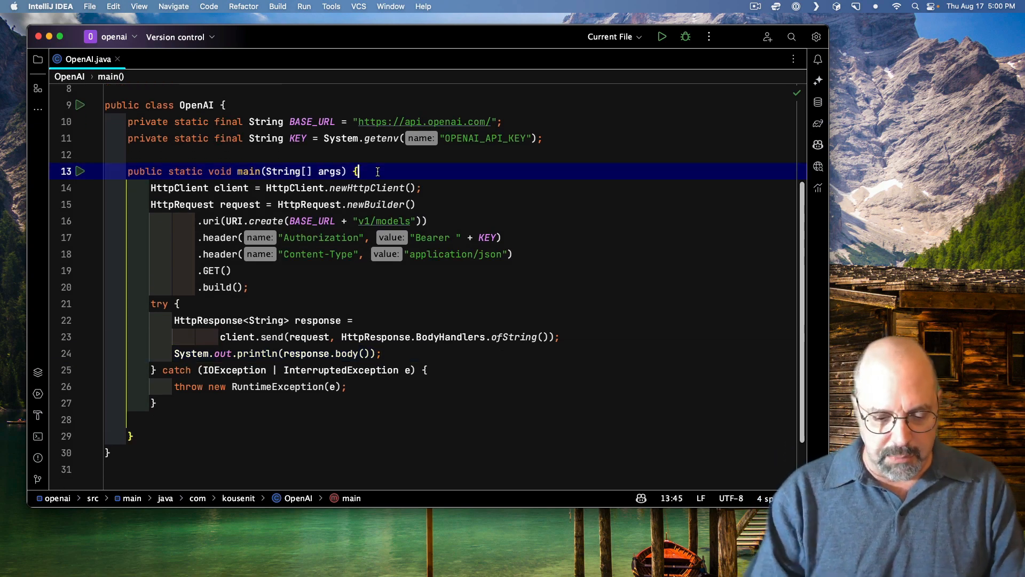
# Step: Run OpenAI main and inspect the JSON output's list object, data array and permission fields
pyautogui.click(661, 37)
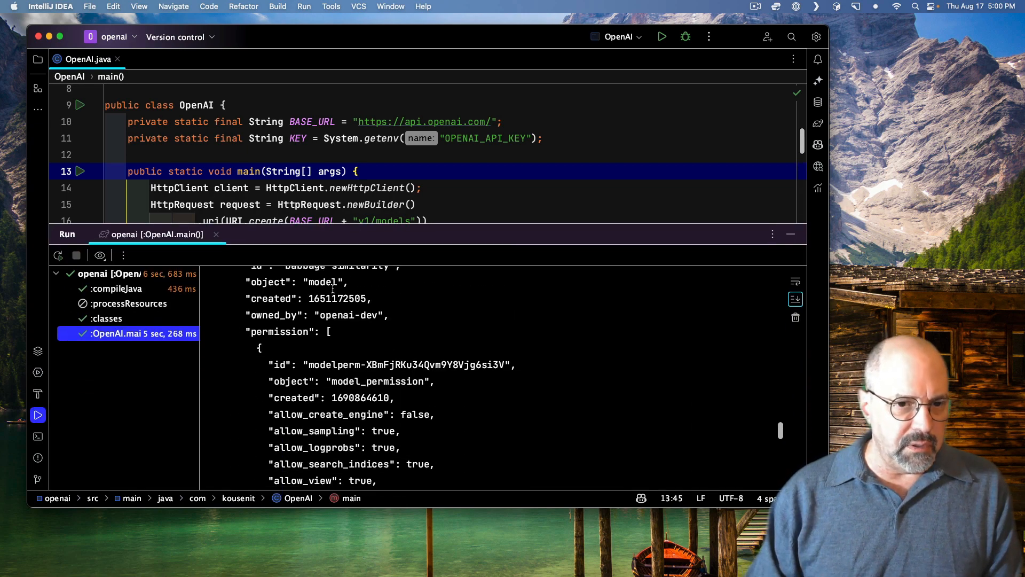
pyautogui.scroll(-3)
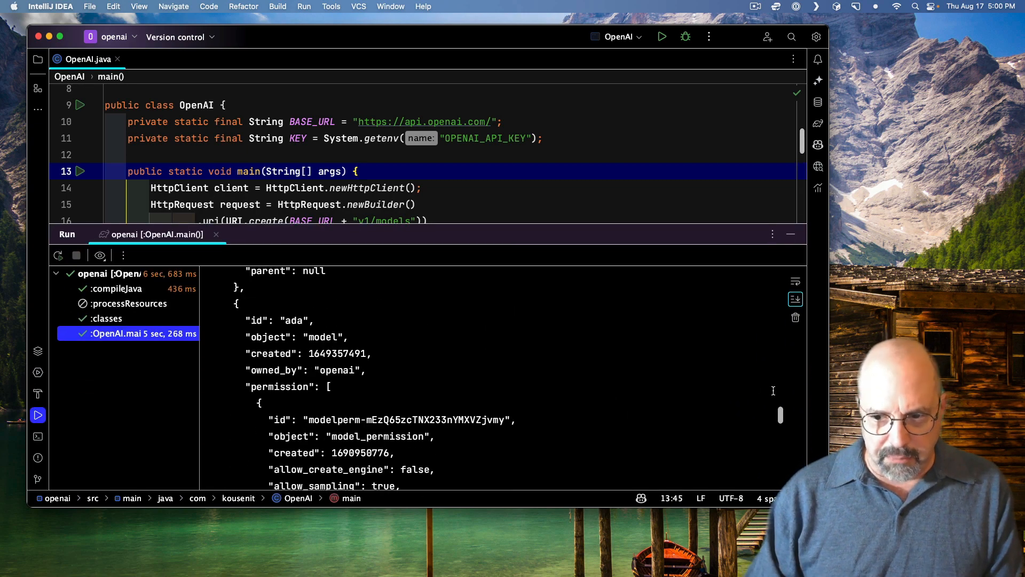
pyautogui.scroll(3)
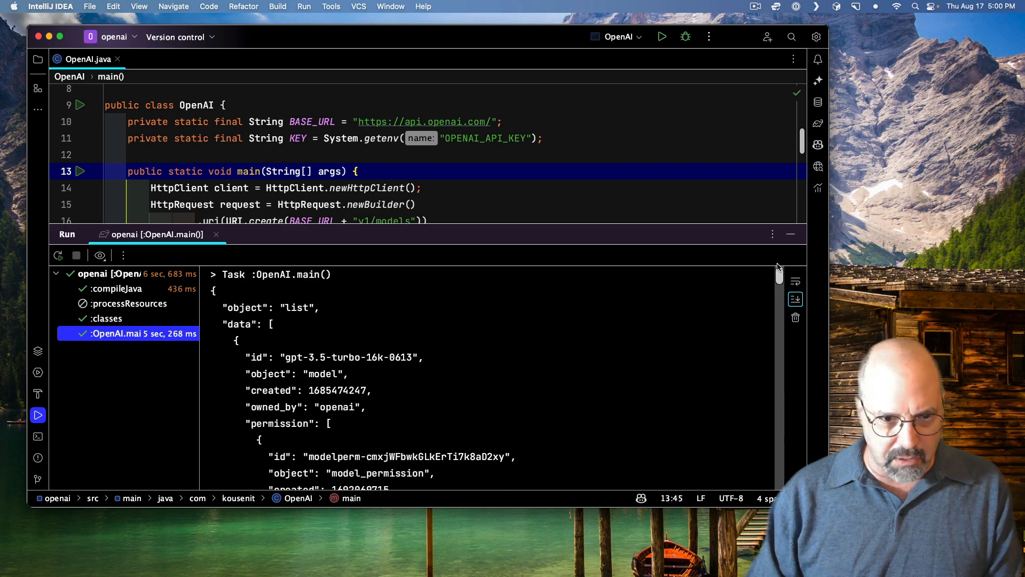
pyautogui.moveTo(261, 312)
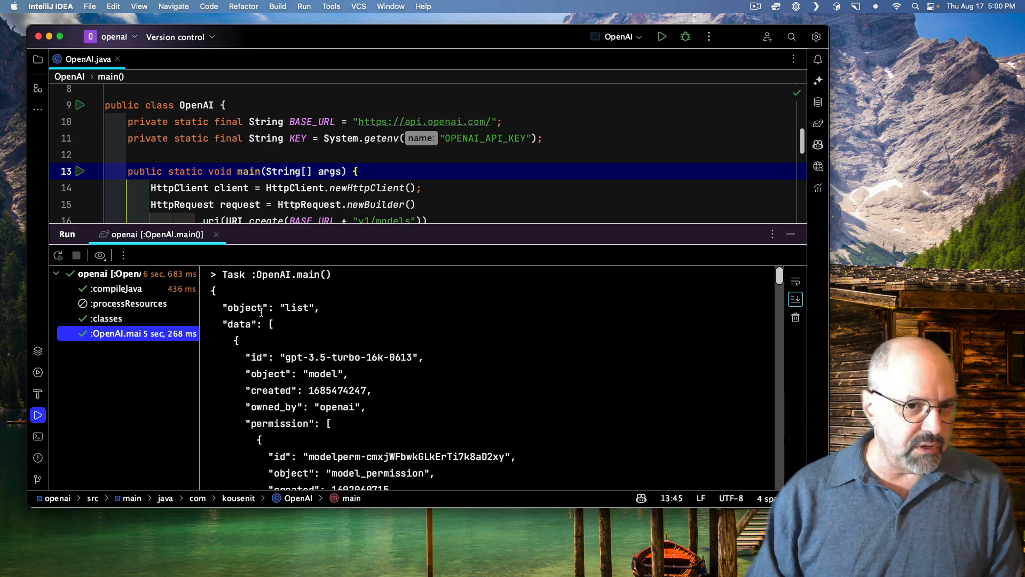
pyautogui.doubleClick(296, 308)
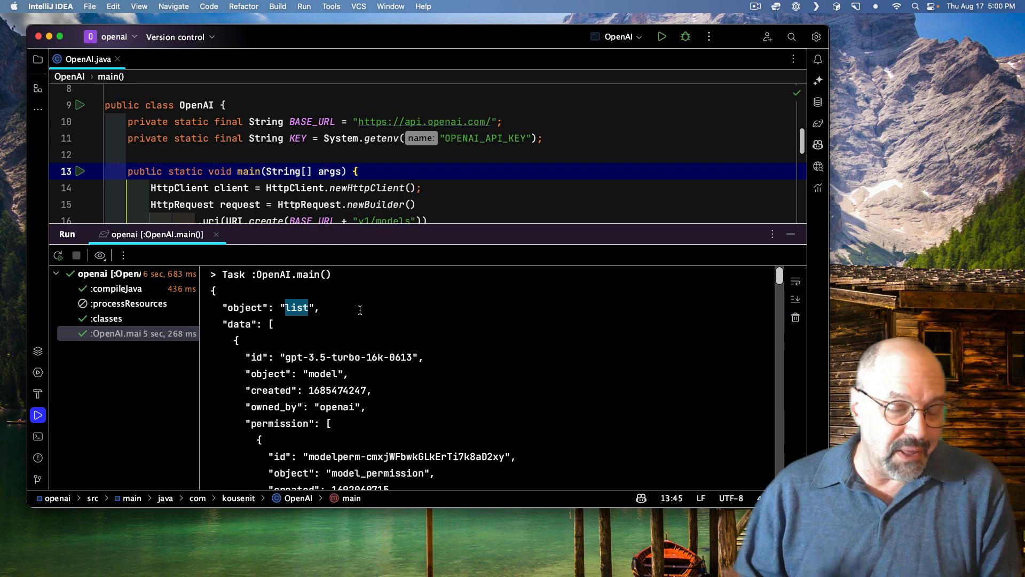
pyautogui.doubleClick(241, 323)
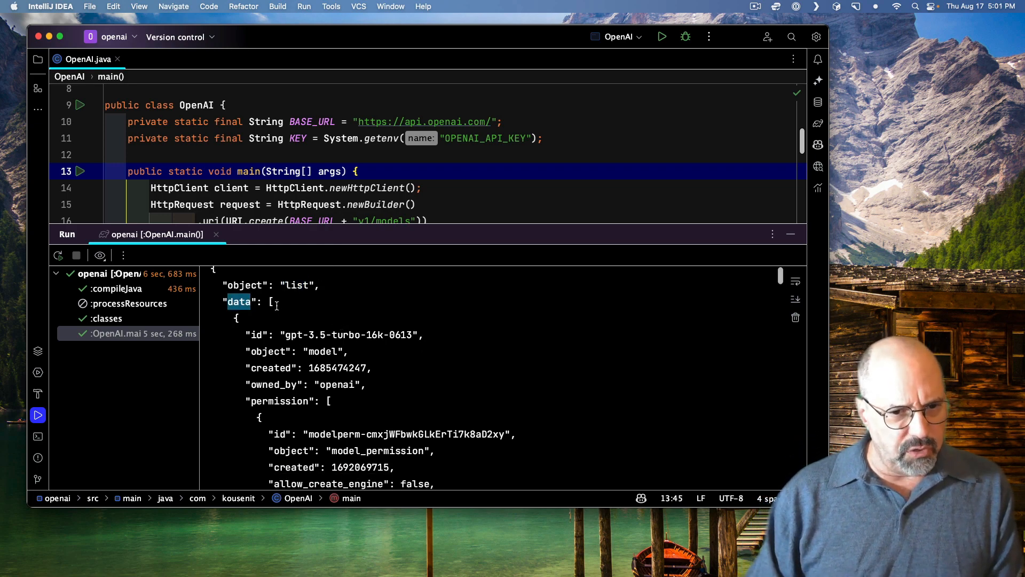
pyautogui.scroll(-3)
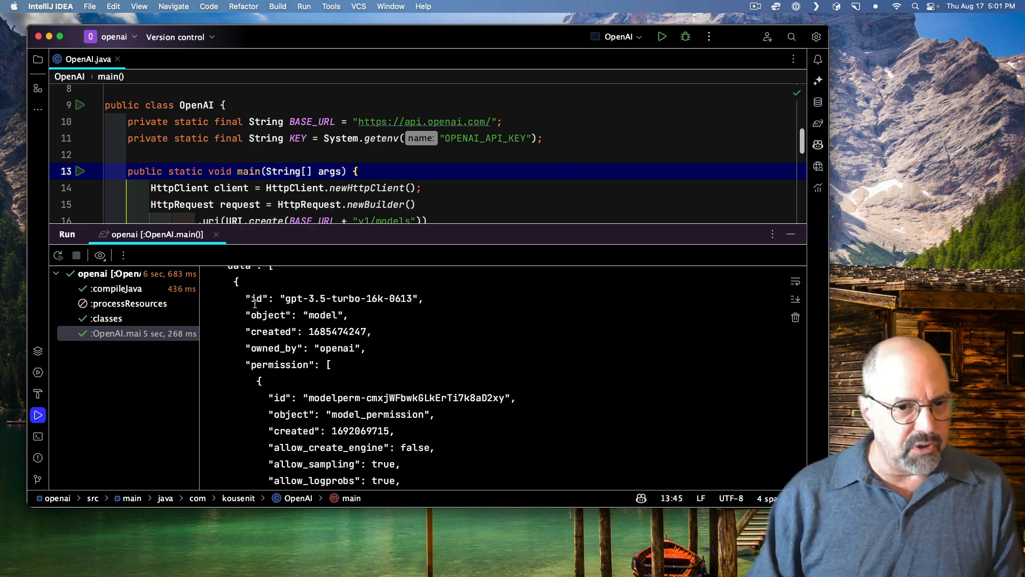
pyautogui.doubleClick(280, 364)
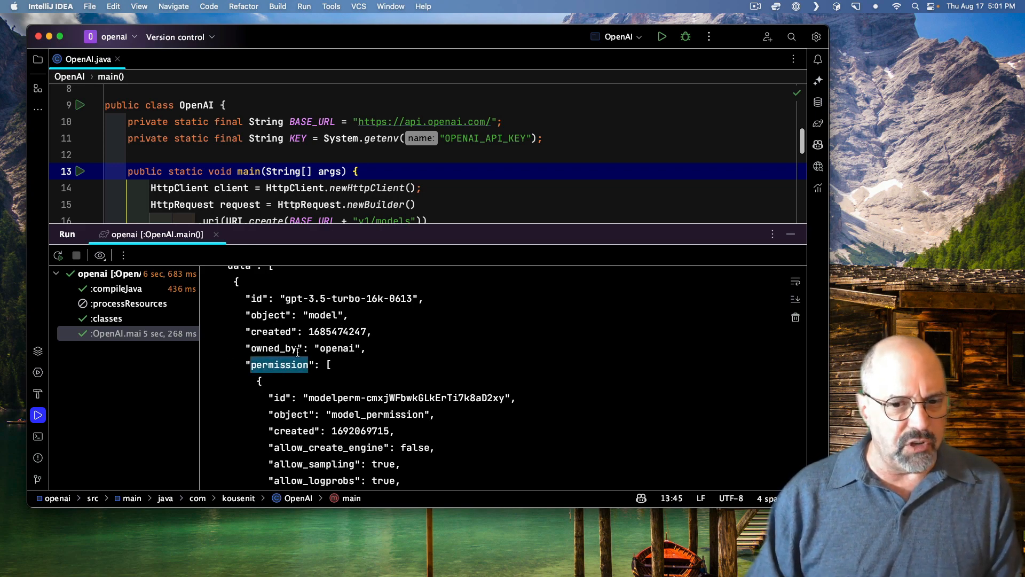
pyautogui.scroll(-3)
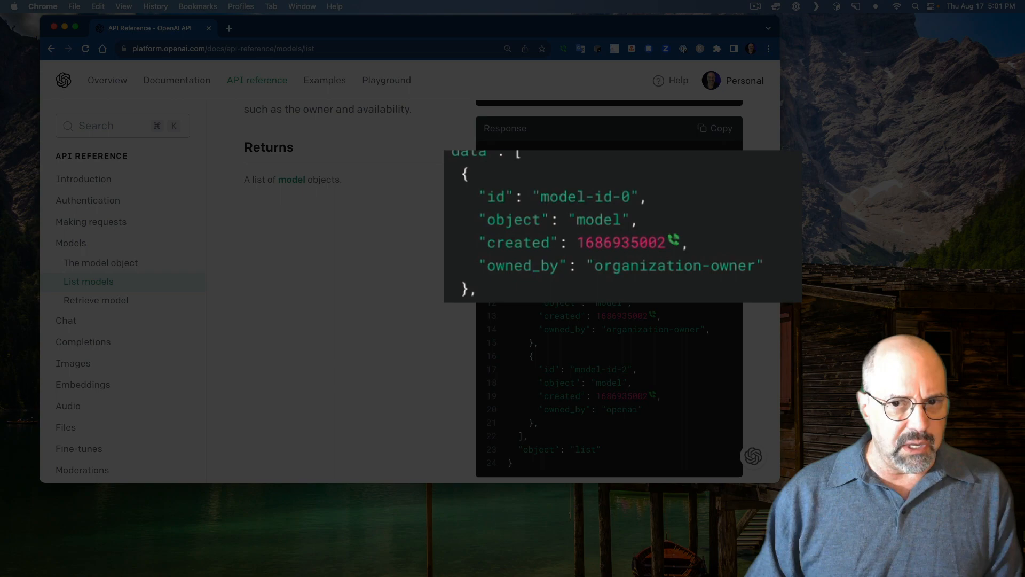
pyautogui.moveTo(539, 242)
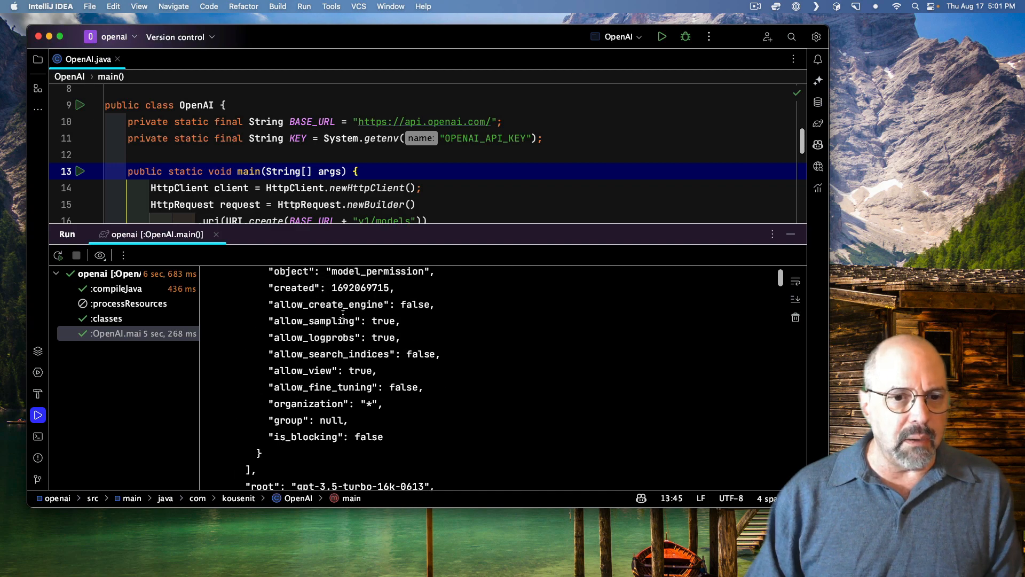
# Step: Ask AI Assistant for Java records, starting 'Here is a sample response to a request for m…'
pyautogui.scroll(3)
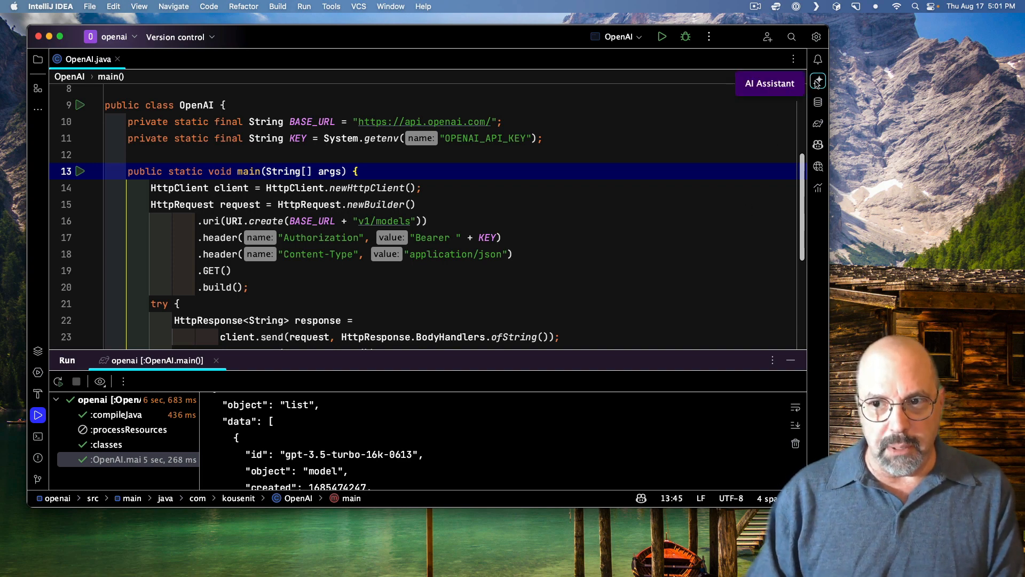
pyautogui.click(818, 81)
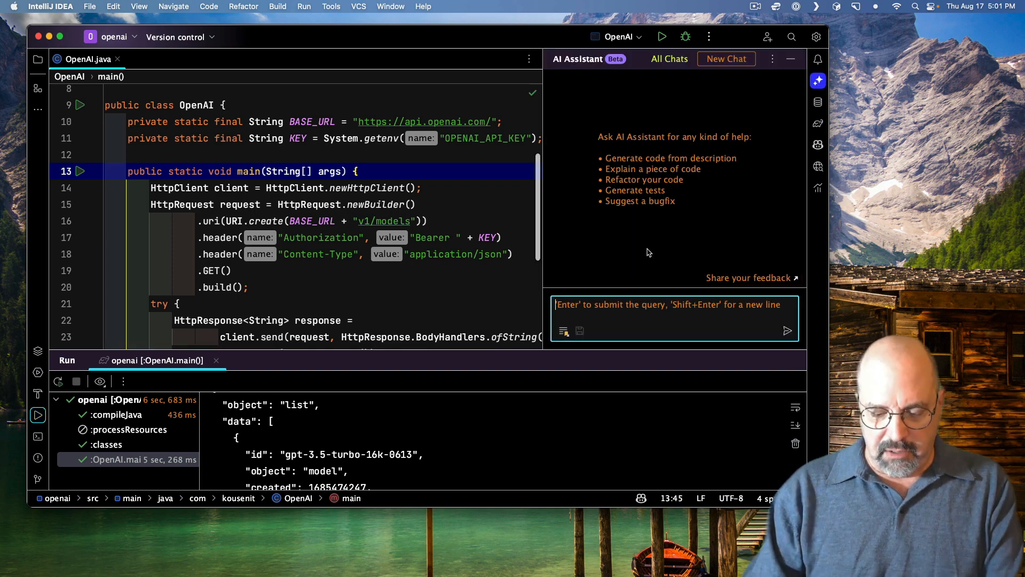
pyautogui.write('Hr')
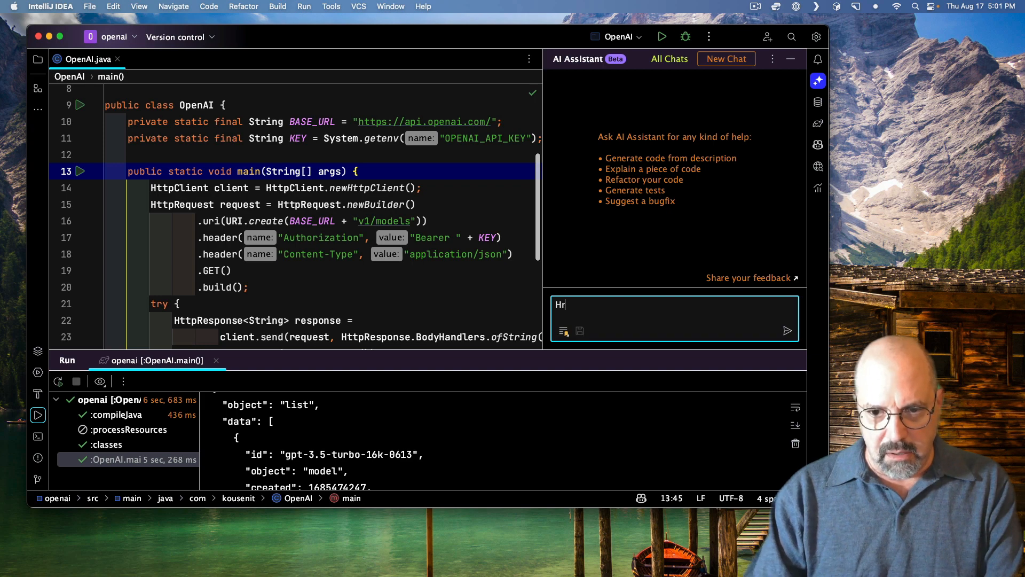
pyautogui.write('Here is a s')
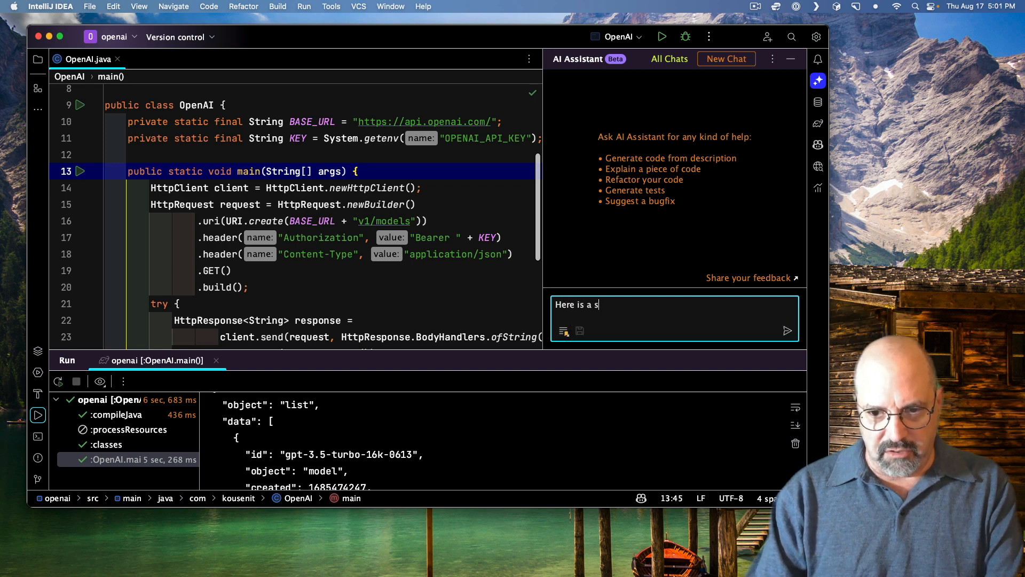
pyautogui.write('ample response to')
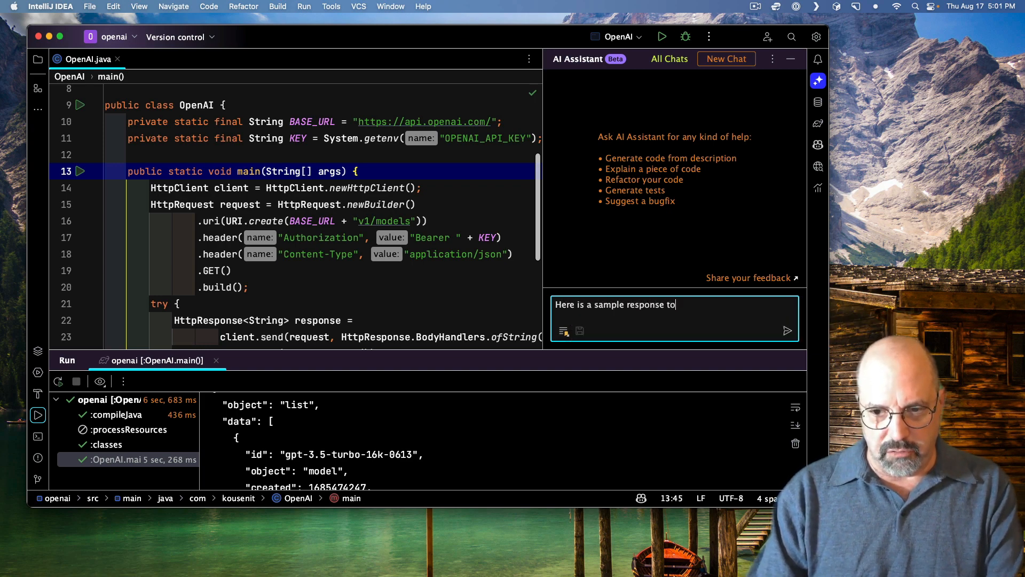
pyautogui.write('a request for m')
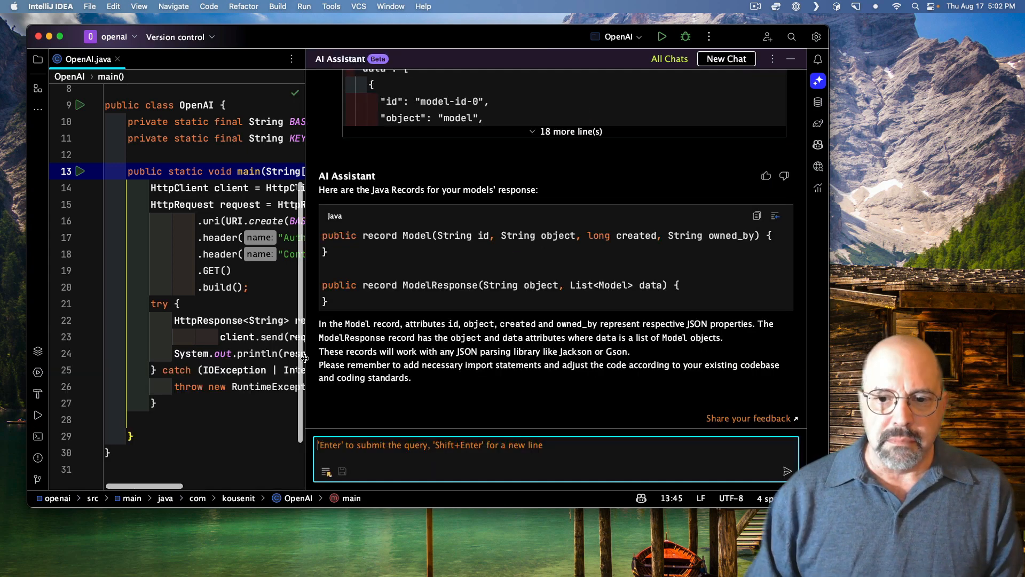
pyautogui.moveTo(484, 402)
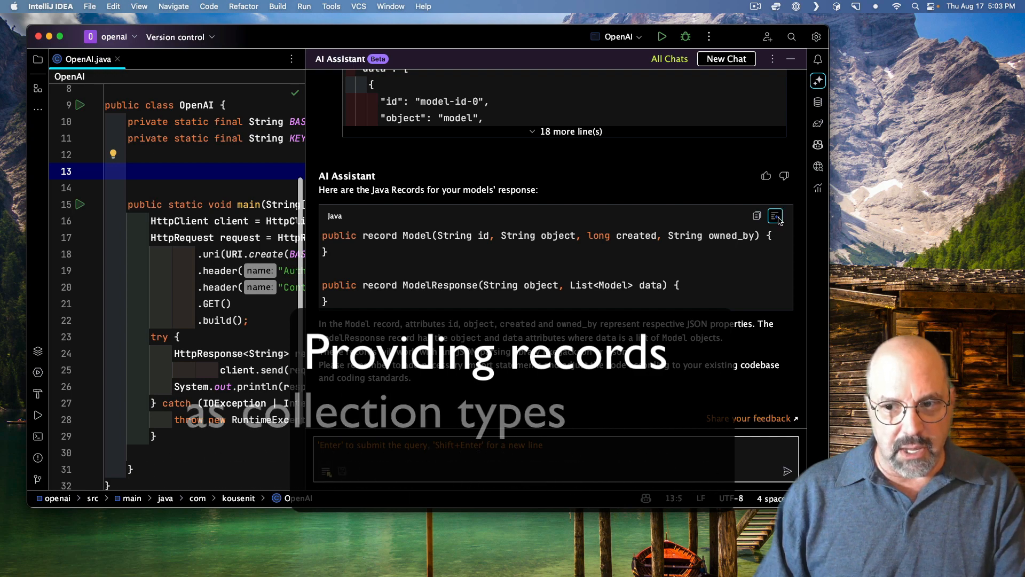
# Step: Insert the generated records and nest the Model record inside ModelList with Alt+Shift+Down
pyautogui.click(775, 215)
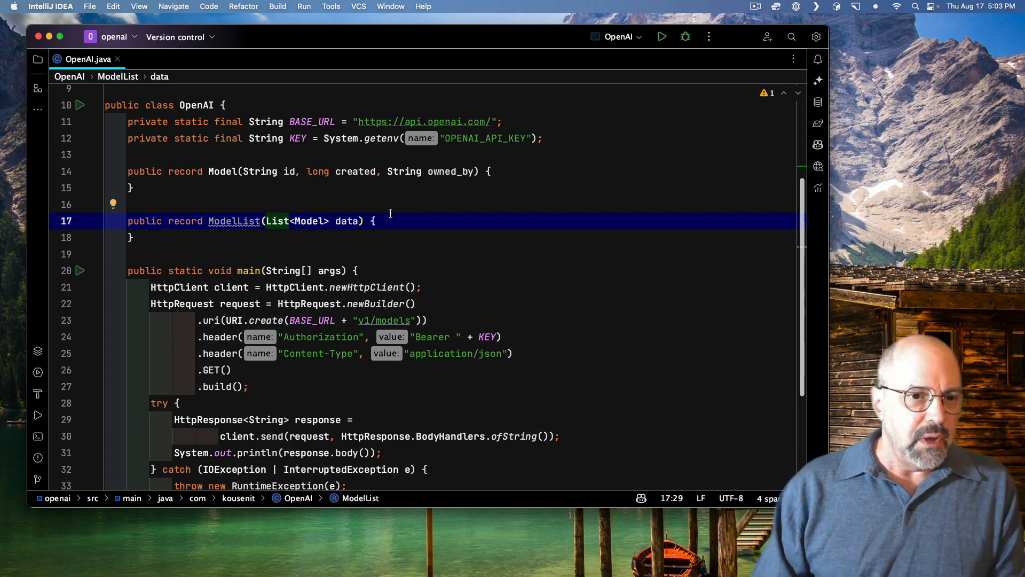
pyautogui.click(131, 188)
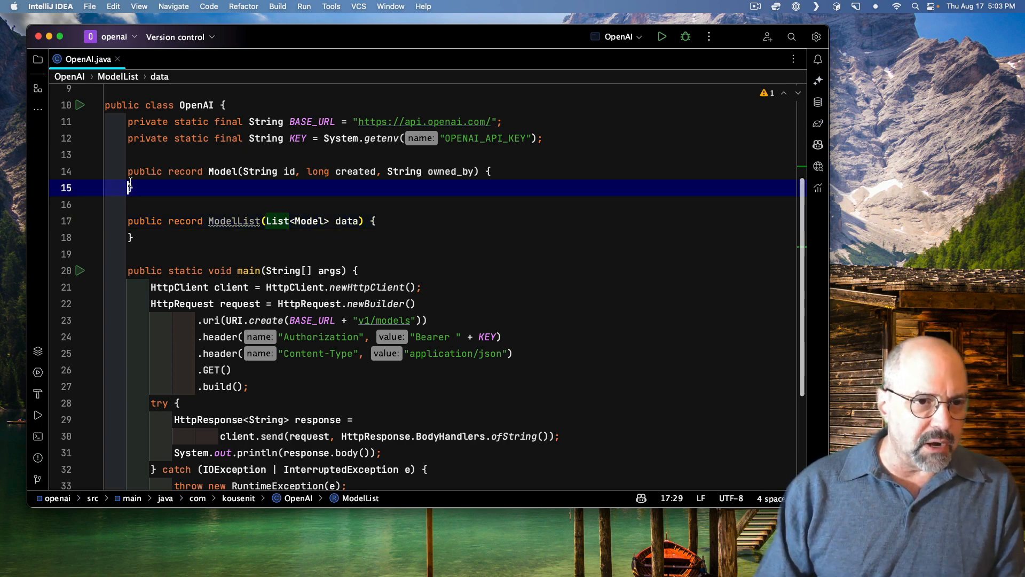
pyautogui.press('backspace')
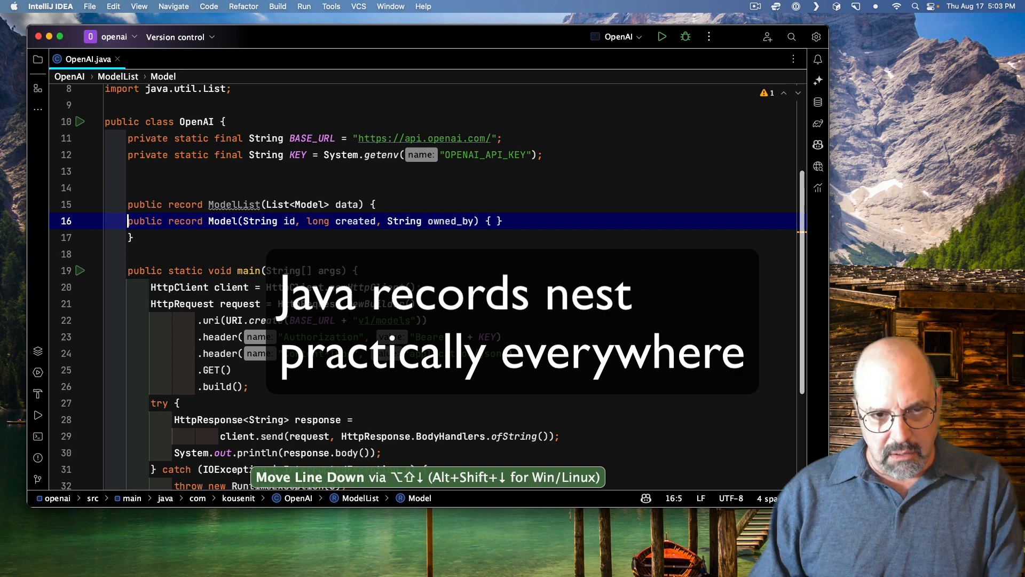
pyautogui.press('Alt+Shift+Down')
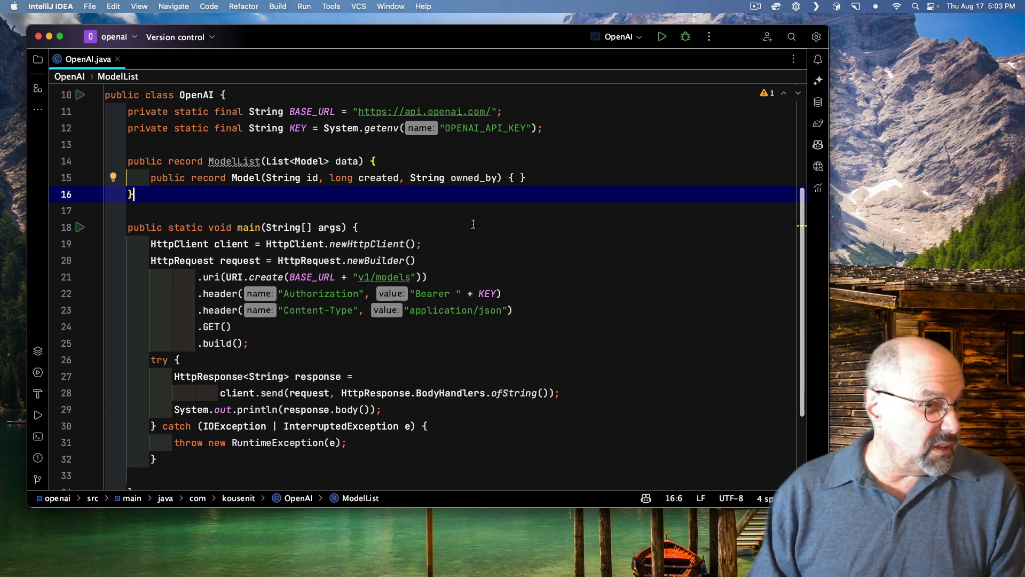
pyautogui.scroll(3)
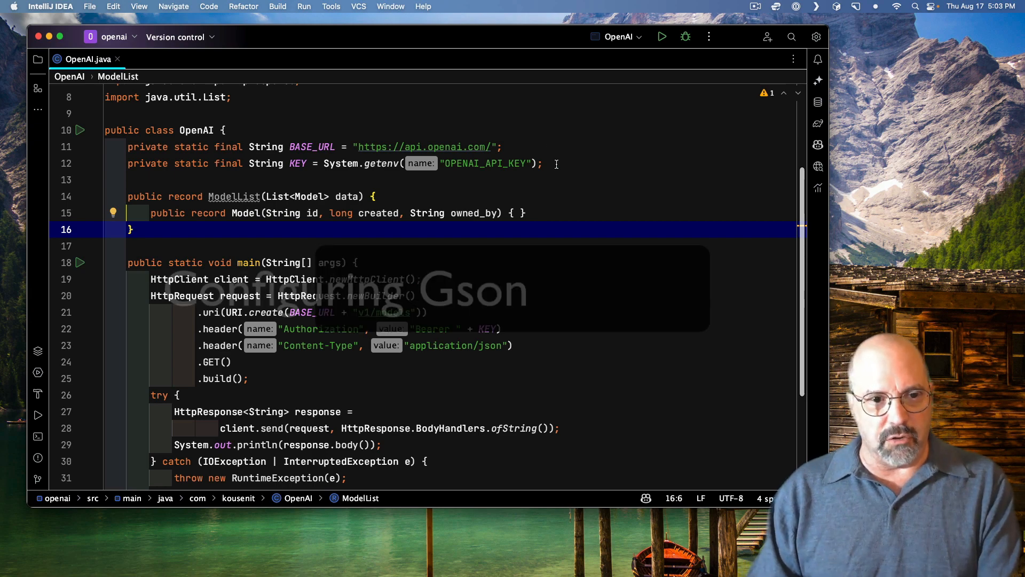
# Step: Add the field 'private final Gson gson = new Gson();' to the OpenAI class
pyautogui.write('private final')
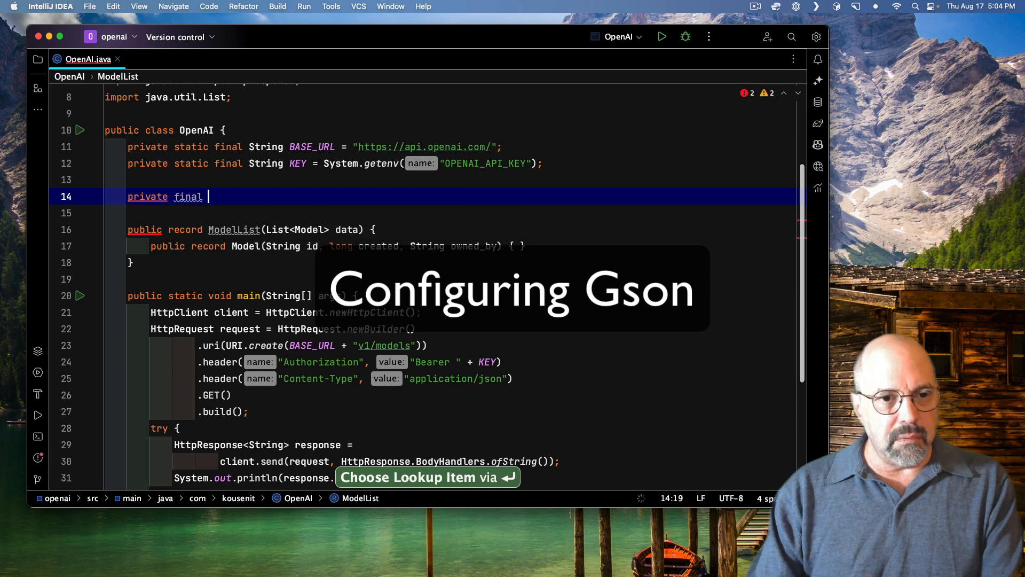
pyautogui.write('Gson')
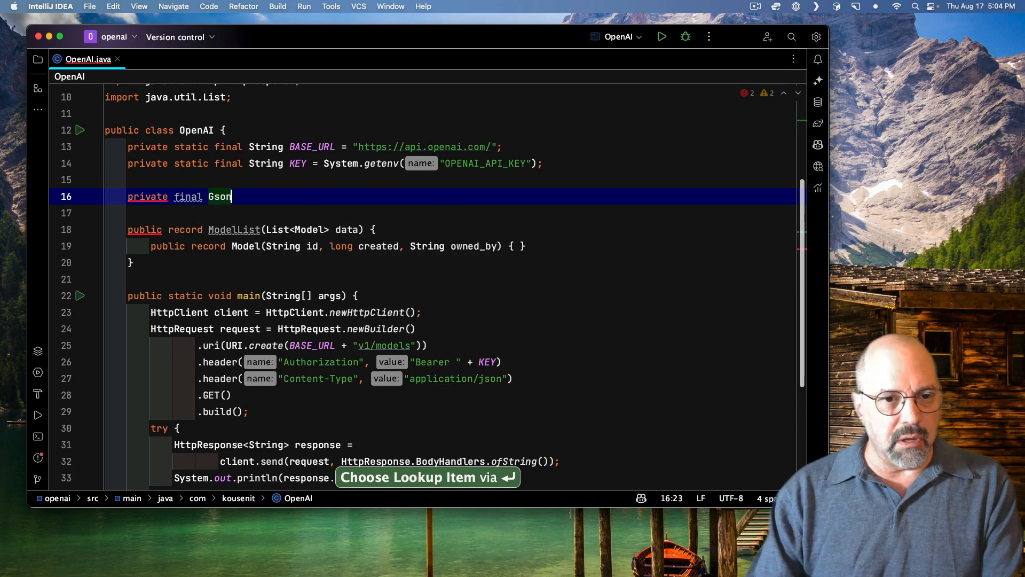
pyautogui.write('_gson')
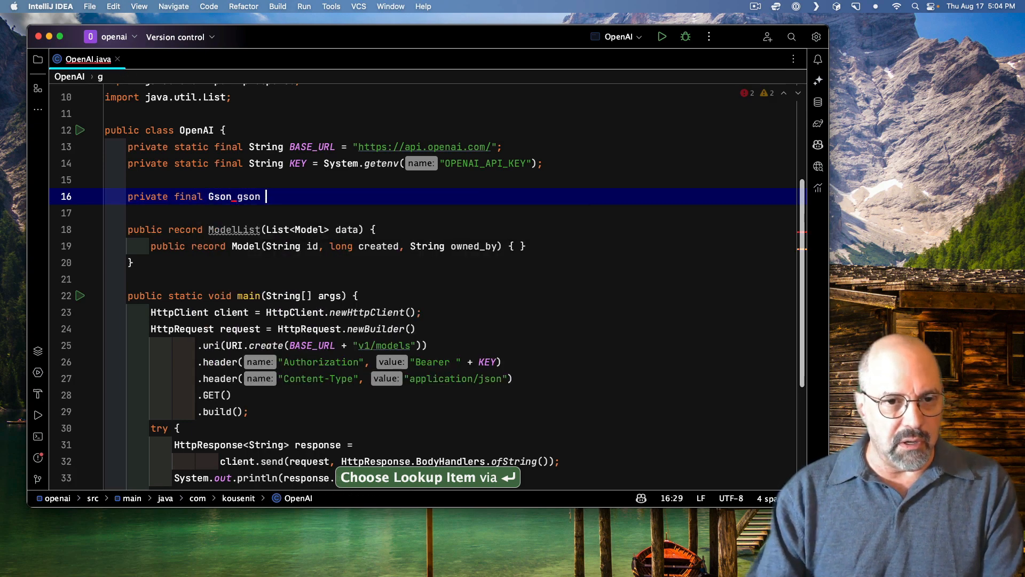
pyautogui.write('= new Gson();')
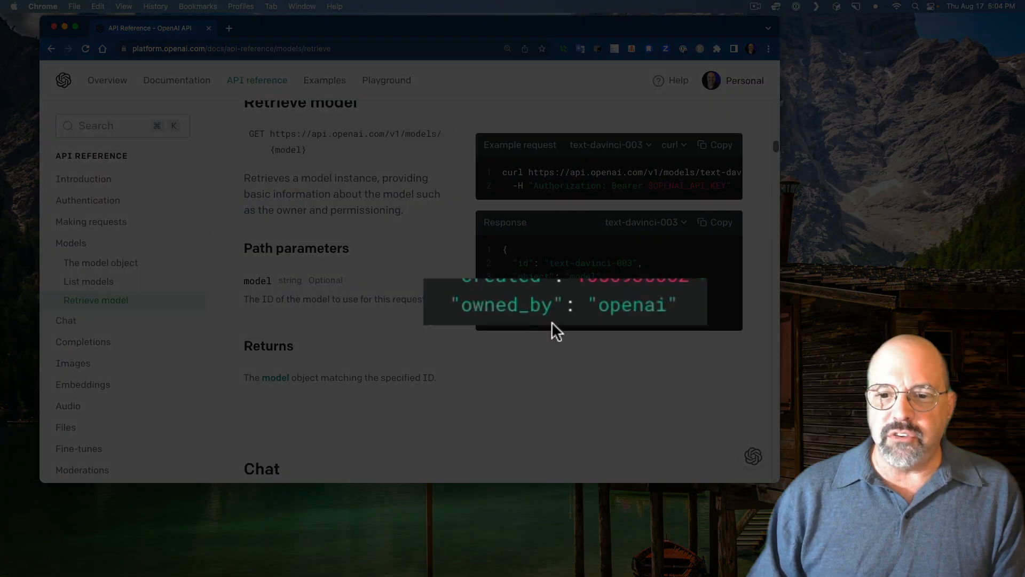
pyautogui.moveTo(526, 326)
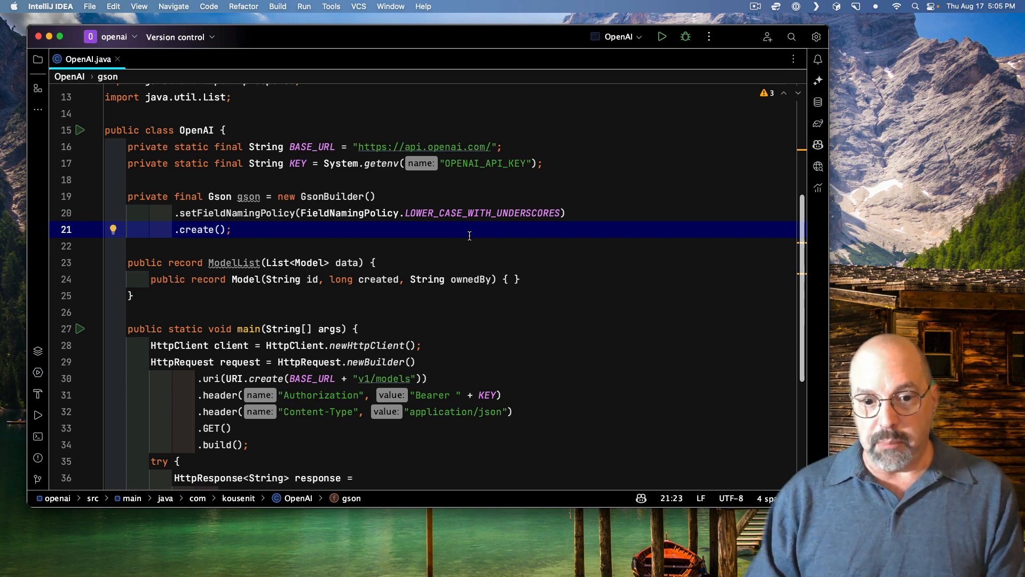
# Step: Check usages of the ModelList record and its nested Model record
pyautogui.scroll(-3)
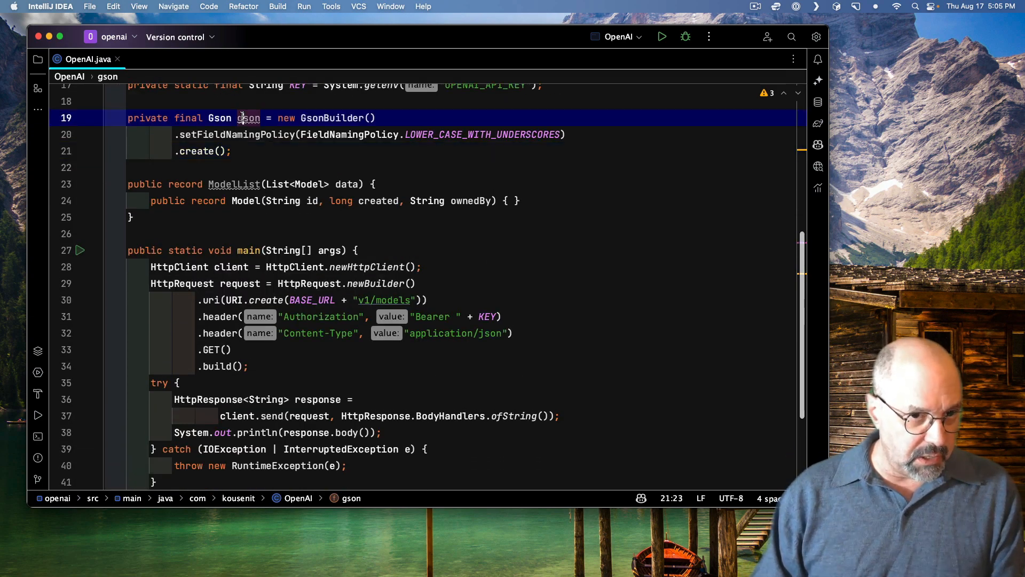
pyautogui.click(233, 184)
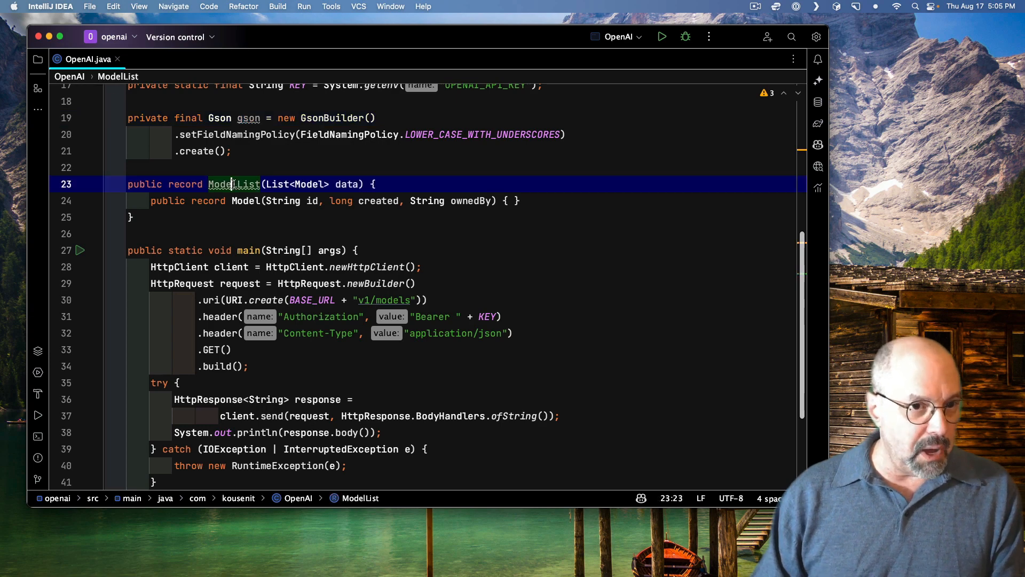
pyautogui.click(247, 201)
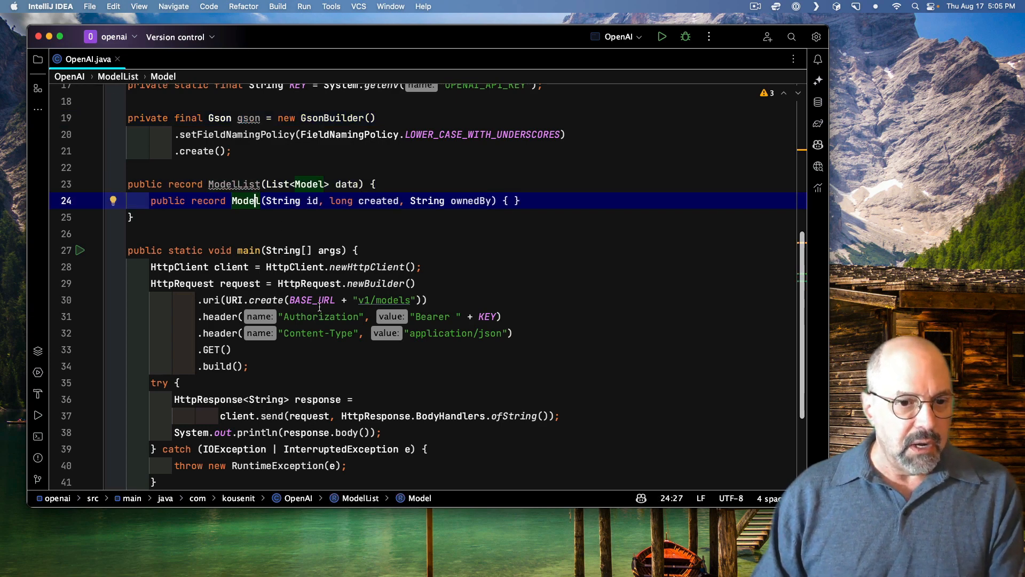
pyautogui.scroll(-3)
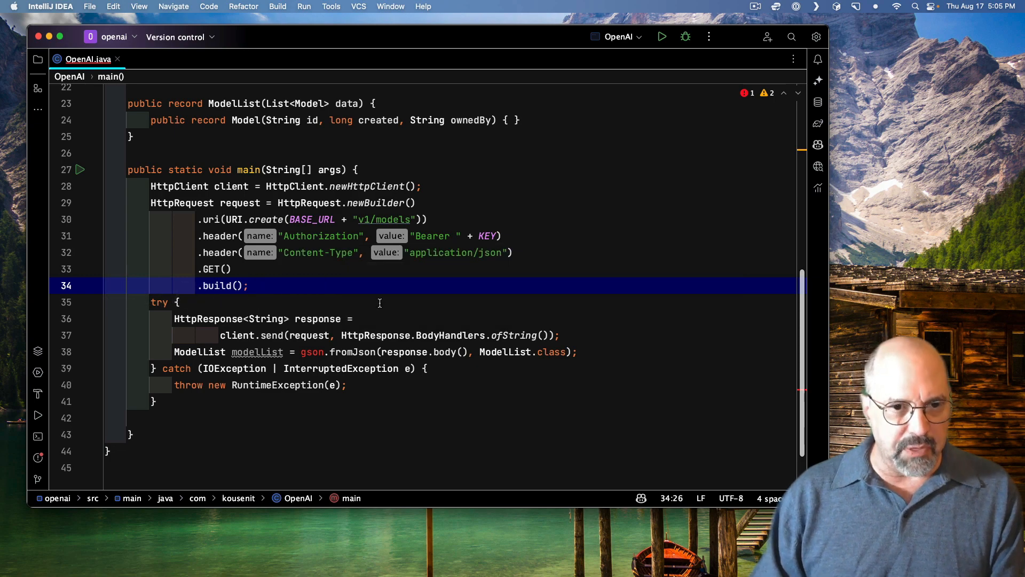
pyautogui.moveTo(367, 135)
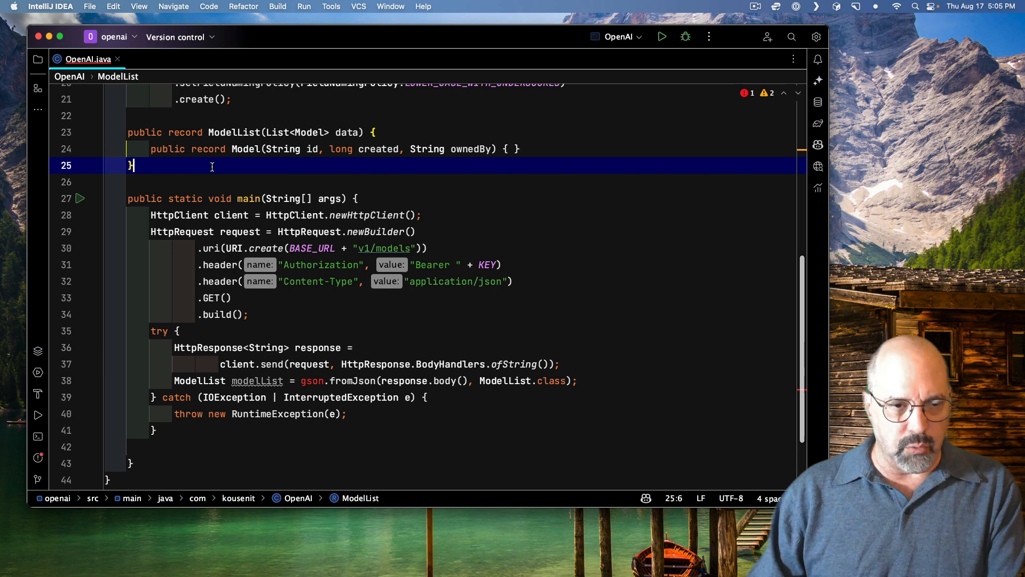
# Step: Tidy a line in listModels with Alt+Shift+Up and review the surrounding code
pyautogui.press('alt+shift+up')
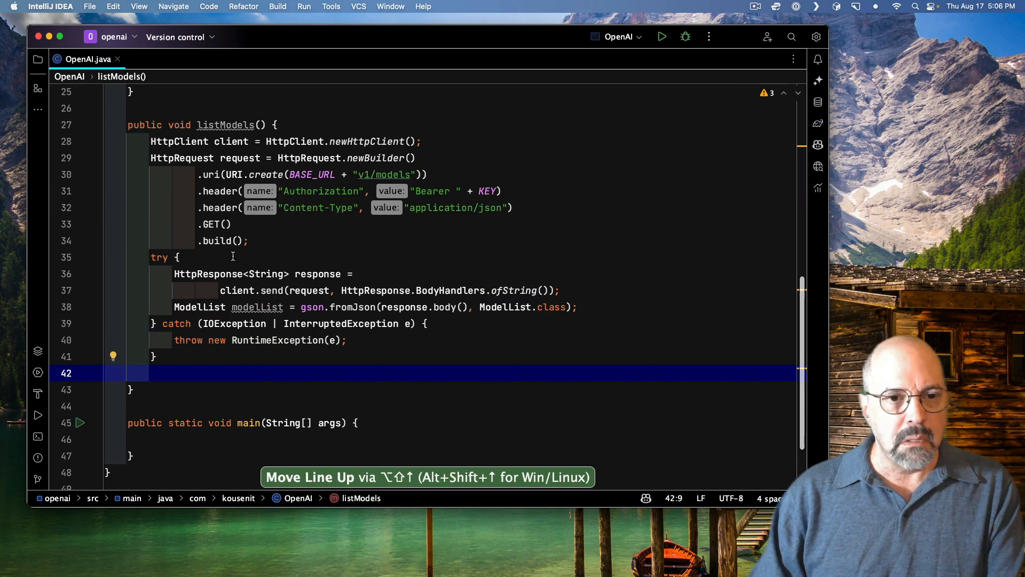
pyautogui.scroll(3)
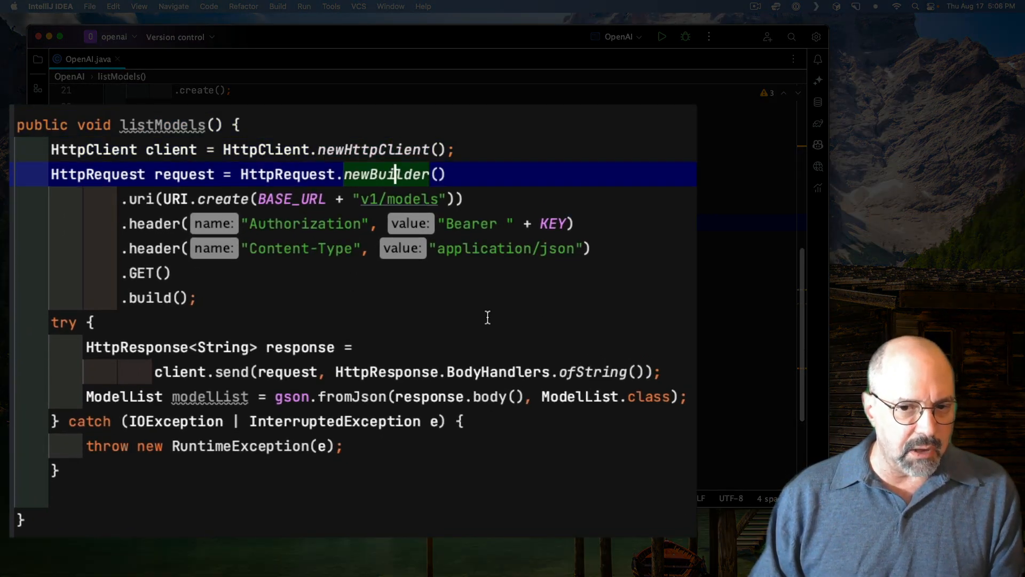
pyautogui.scroll(-3)
pyautogui.write('openAI.listModels();')
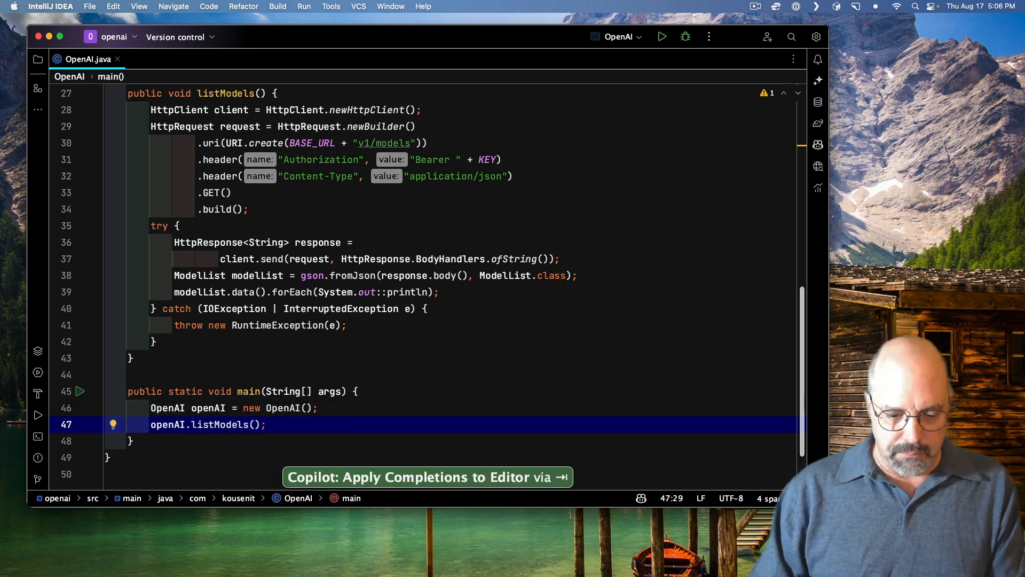
# Step: Run the program, review the printed Model records, and hide the Run output
pyautogui.click(662, 36)
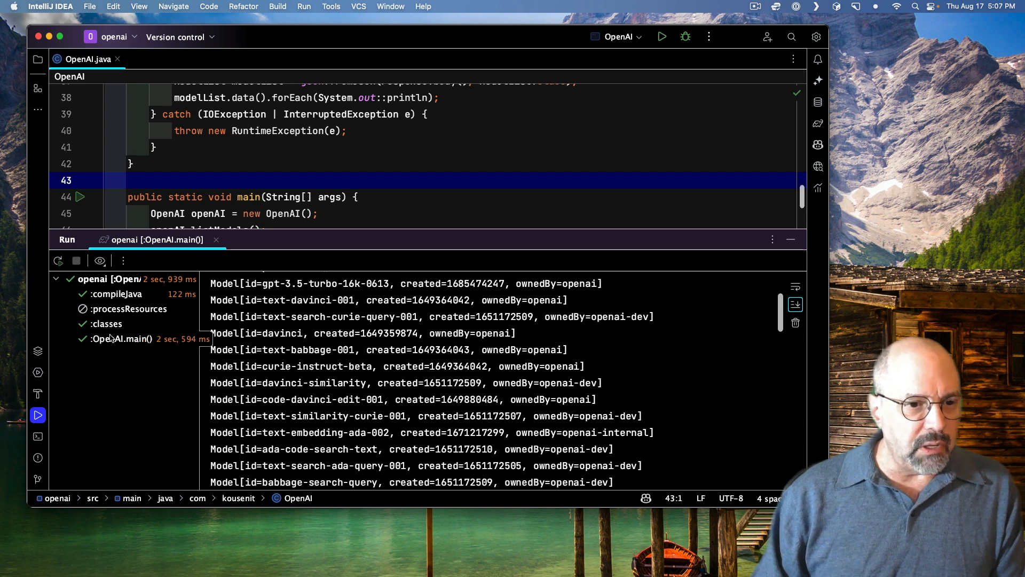
pyautogui.click(124, 338)
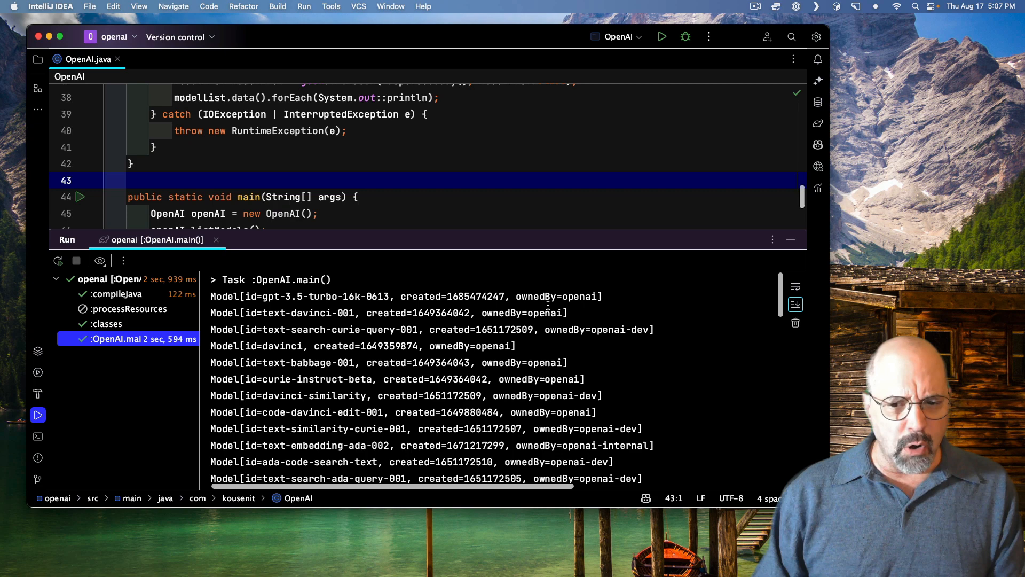
pyautogui.moveTo(647, 340)
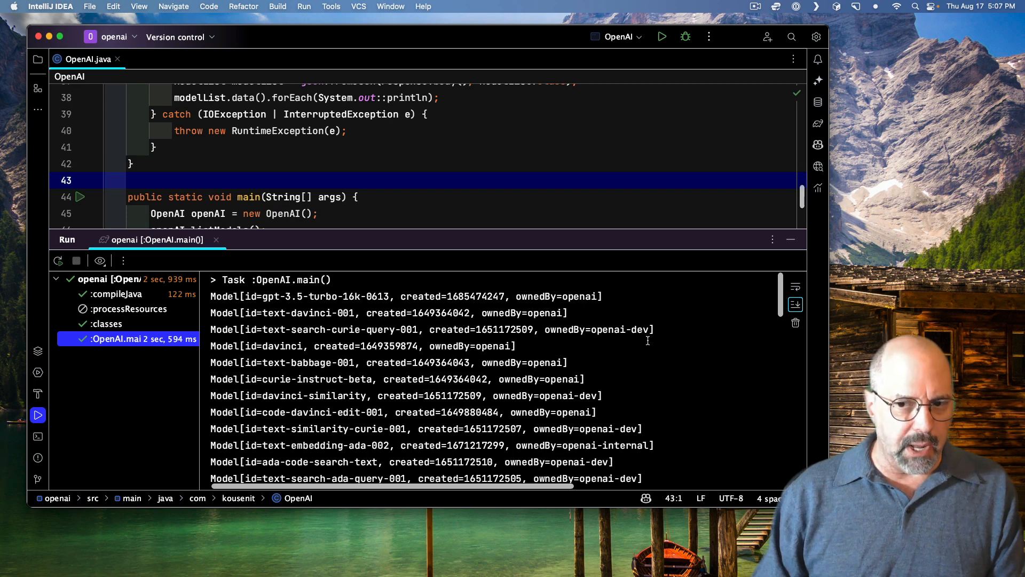
pyautogui.scroll(-3)
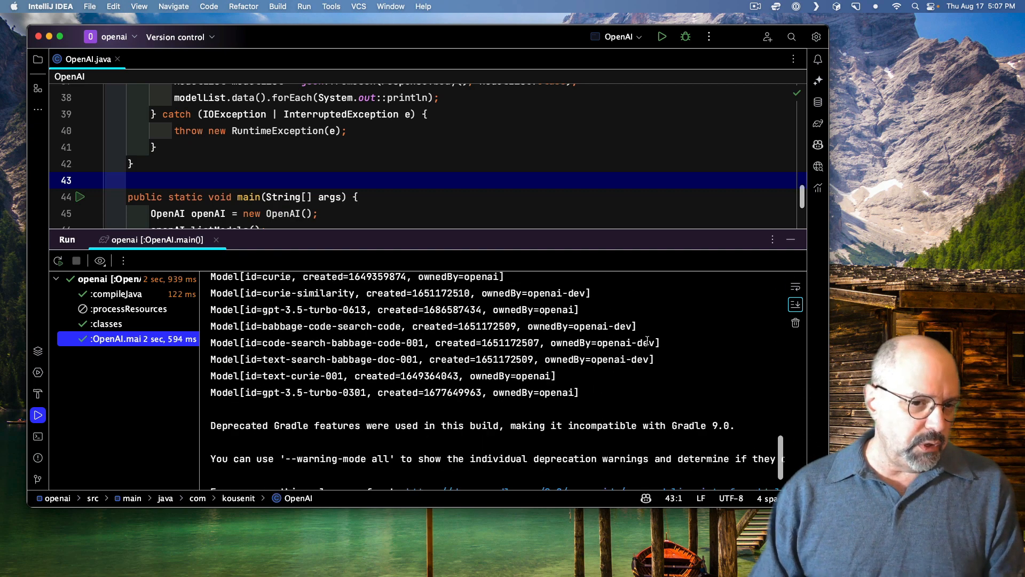
pyautogui.scroll(3)
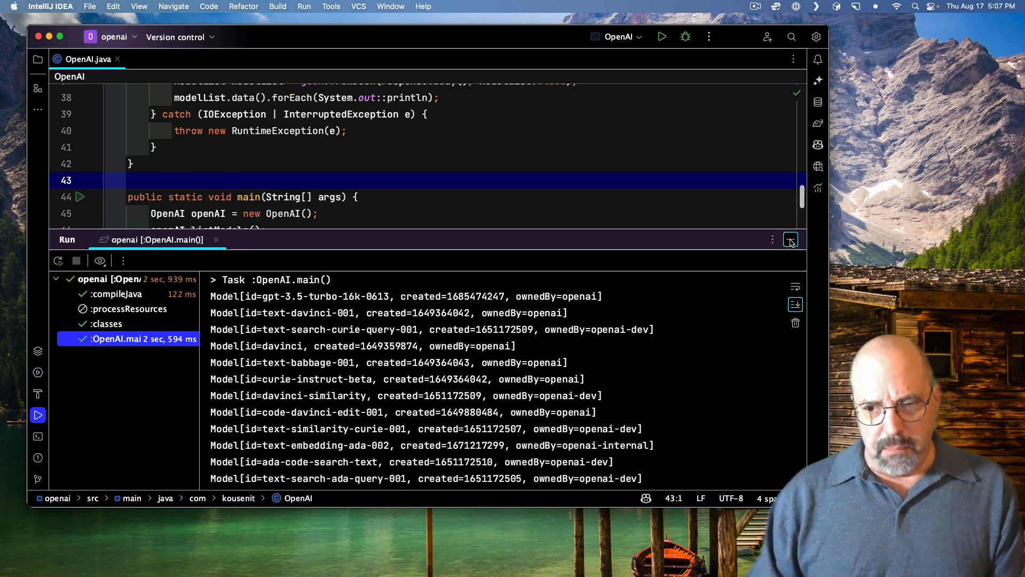
pyautogui.click(790, 239)
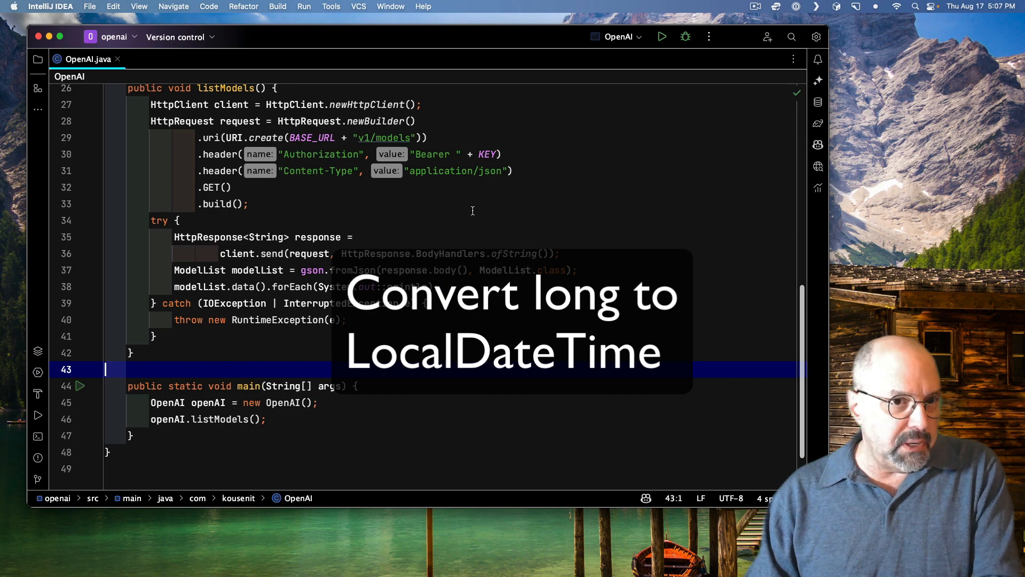
# Step: Ask AI Assistant how to convert the long created value to a LocalDate
pyautogui.scroll(3)
pyautogui.write('That created property is a long. H')
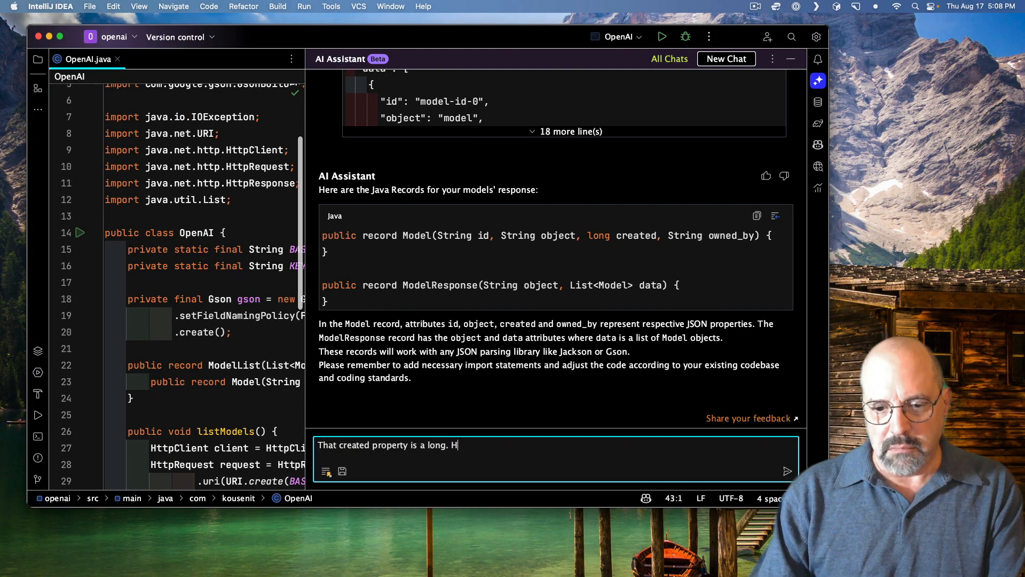
pyautogui.write('ow do I cove')
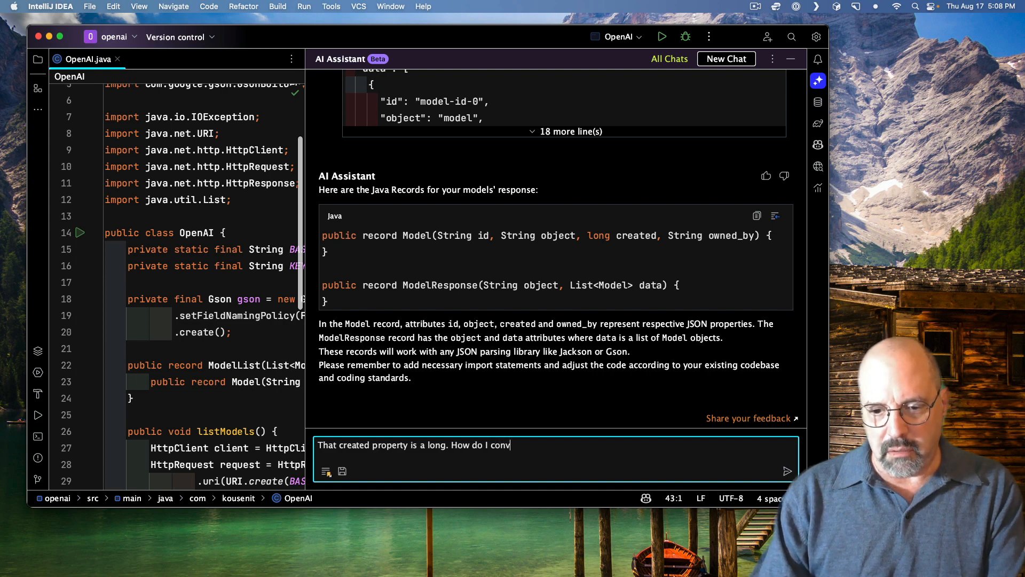
pyautogui.write('ert that to a')
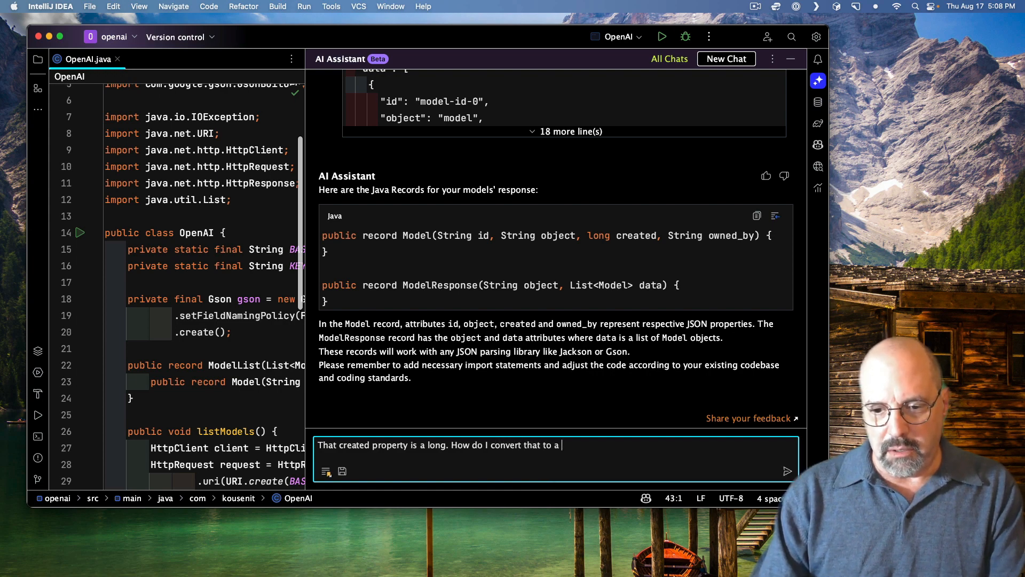
pyautogui.write('LocalDate')
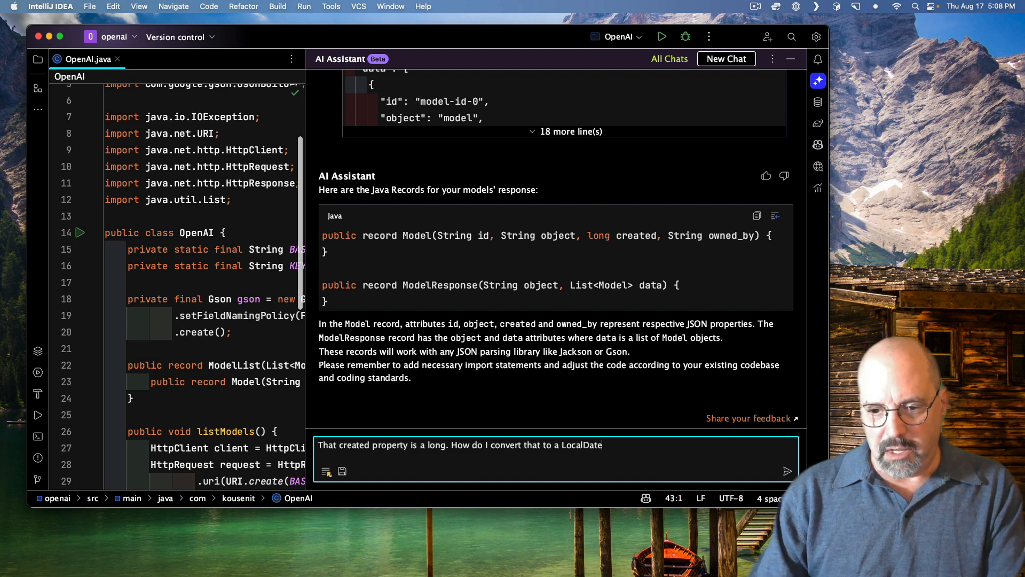
pyautogui.click(787, 471)
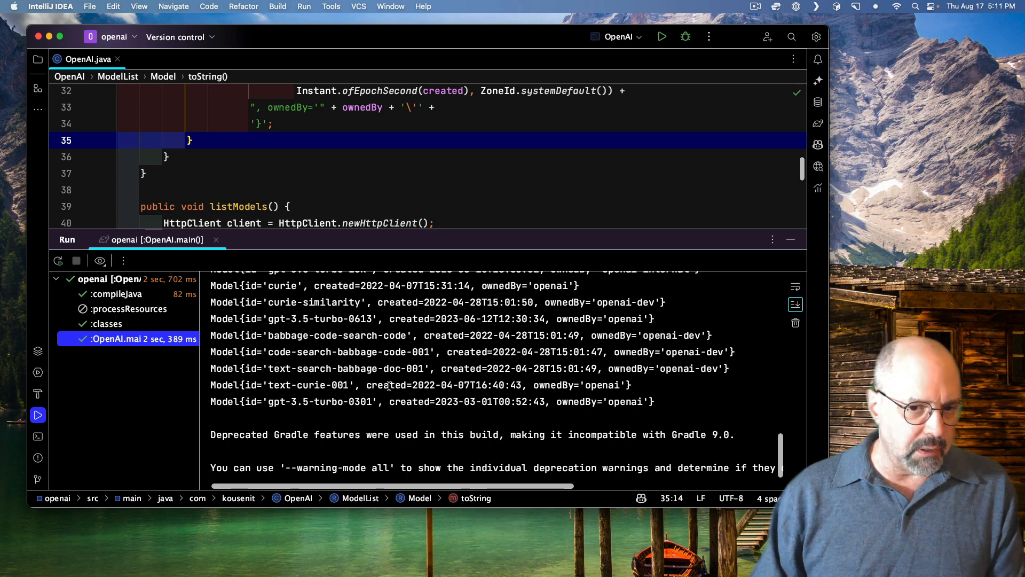
# Step: Scroll the run output with formatted dates, then return to the listModels code
pyautogui.scroll(3)
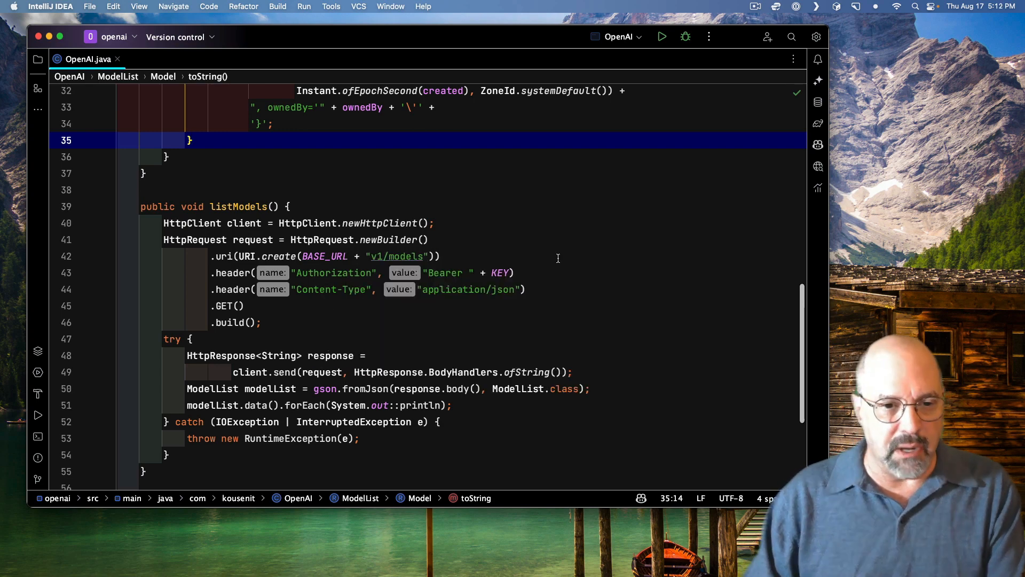
pyautogui.scroll(-3)
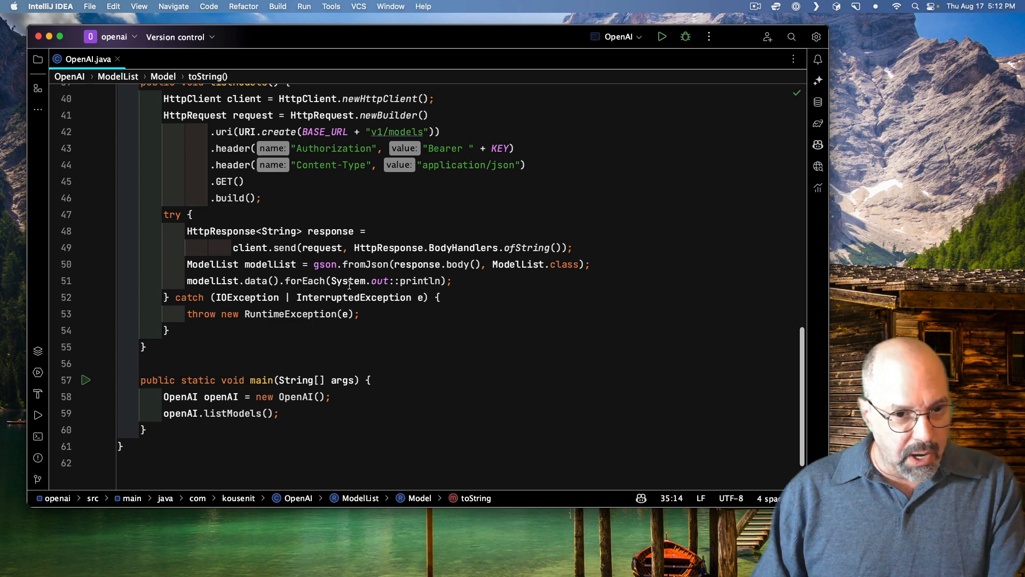
# Step: Stream the data sorted by Comparator.comparing(ModelList.Model::created).reversed(), then run the program
pyautogui.doubleClick(257, 280)
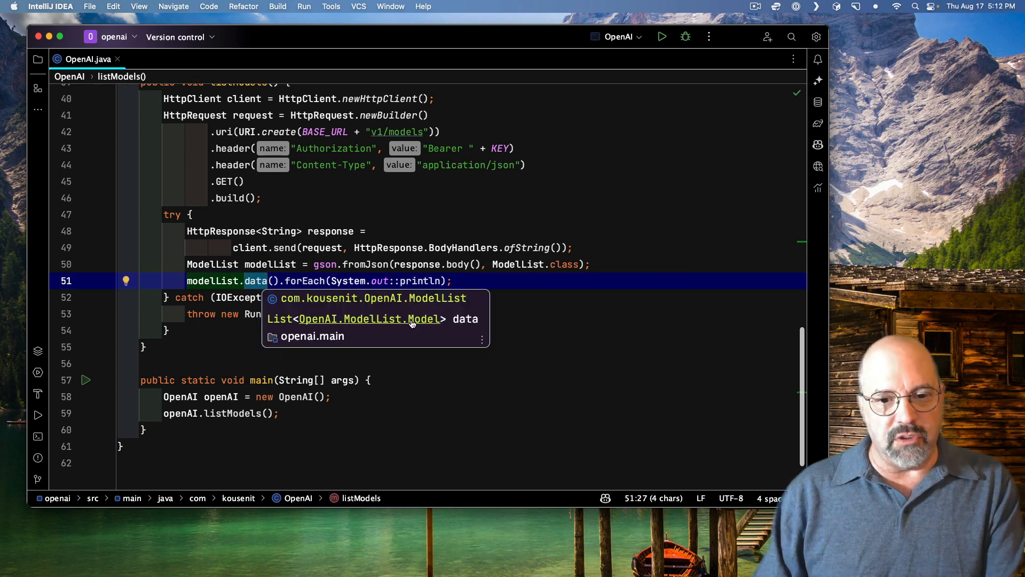
pyautogui.write('.stream(')
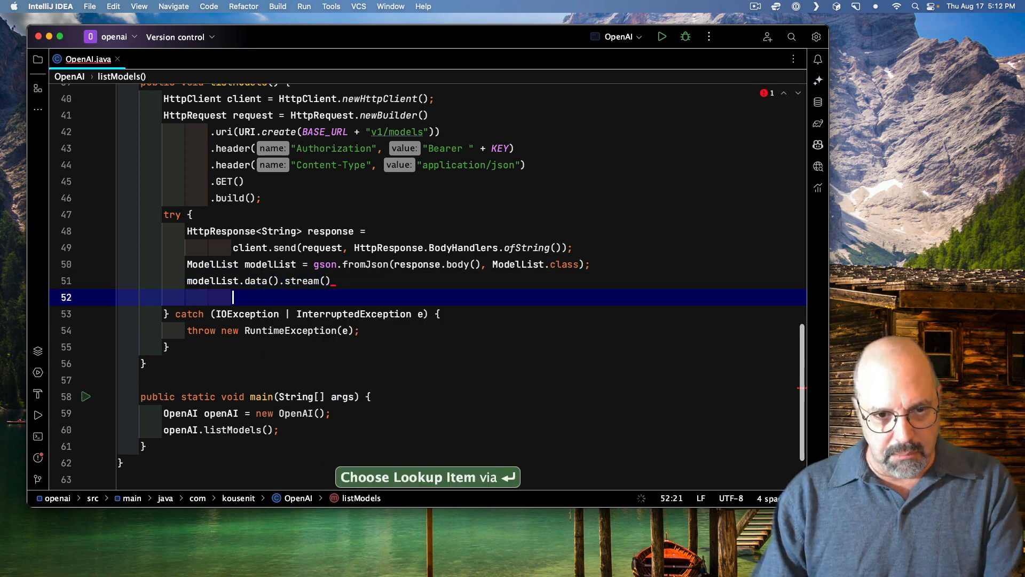
pyautogui.write('.sorted()')
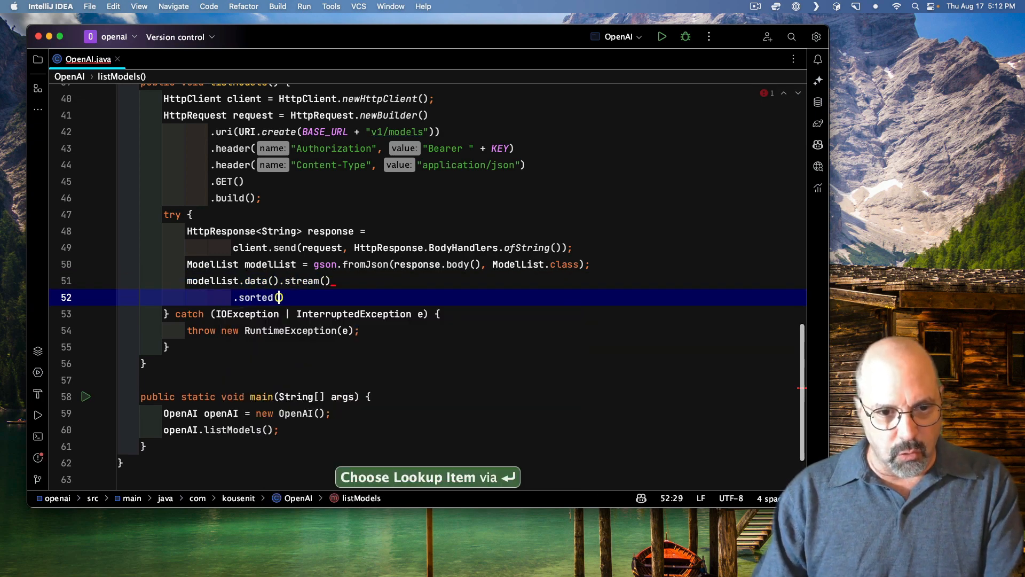
pyautogui.write('Comparator.comparing(')
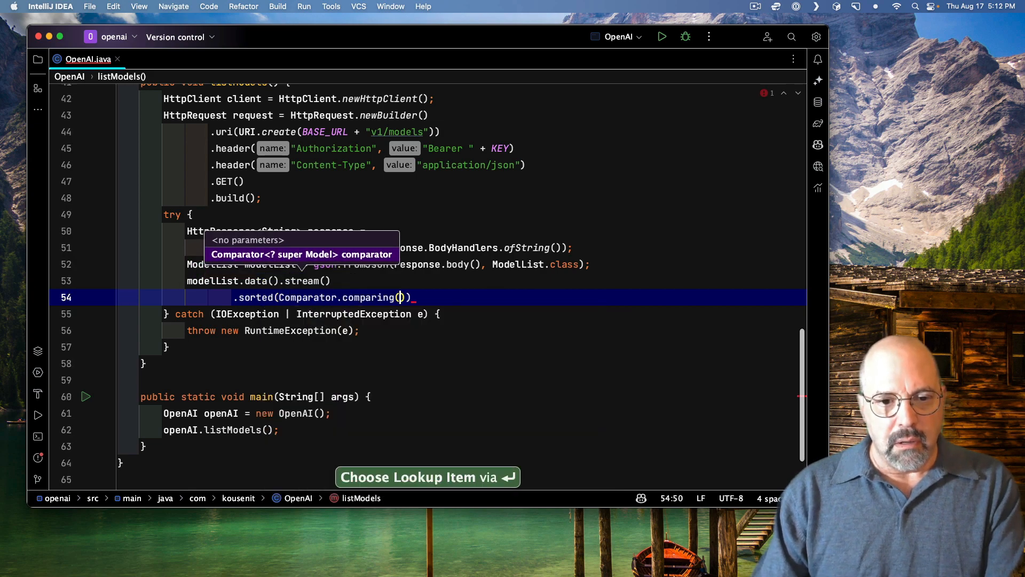
pyautogui.write('ModelList.Model::created).reversed()')
pyautogui.write('.forEach(System.out::println);')
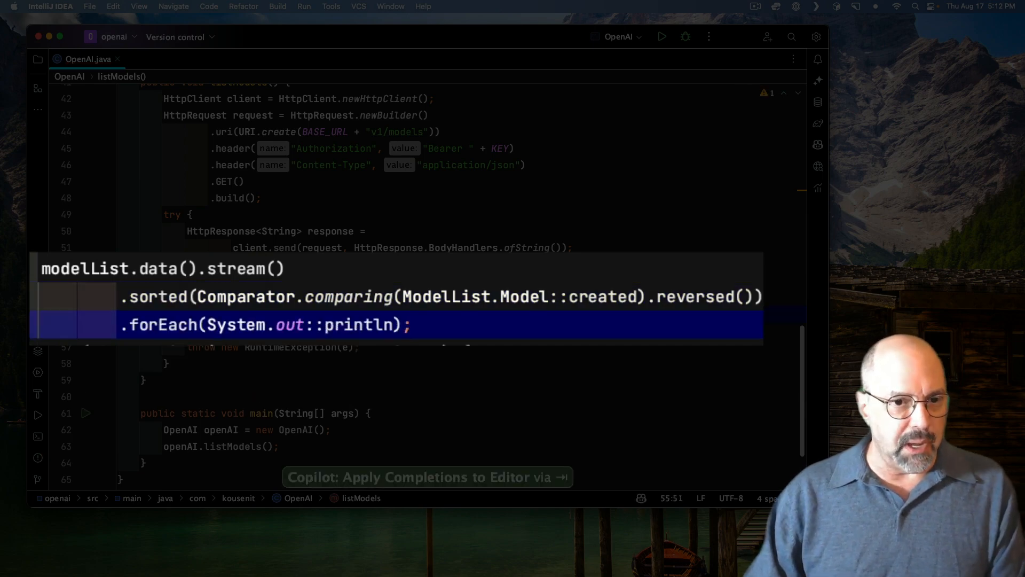
pyautogui.click(661, 37)
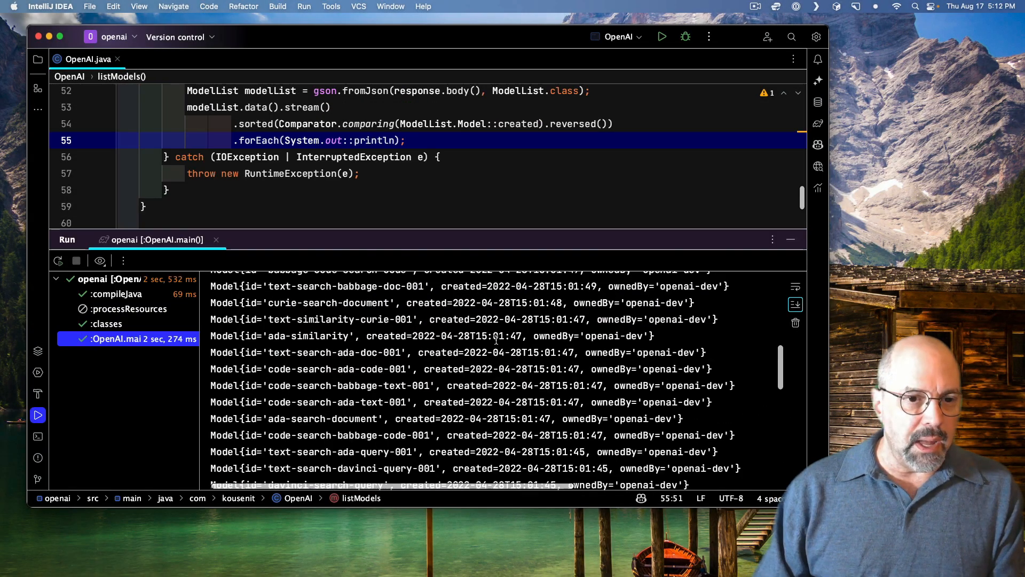
# Step: Scroll up toward the ModelList and nested Model record definitions
pyautogui.scroll(3)
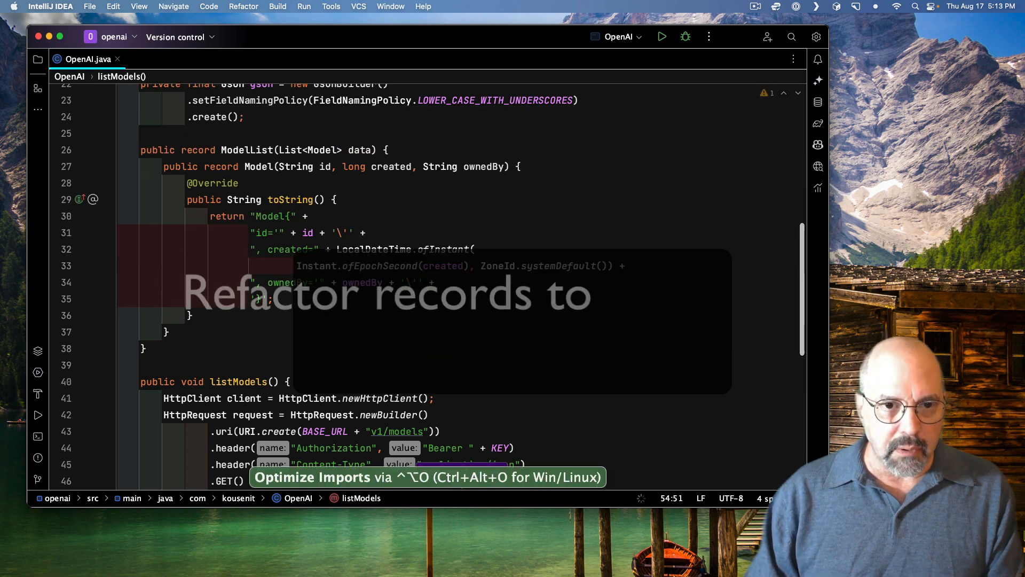
# Step: Move the ModelList record into its own ModelList.java file
pyautogui.scroll(3)
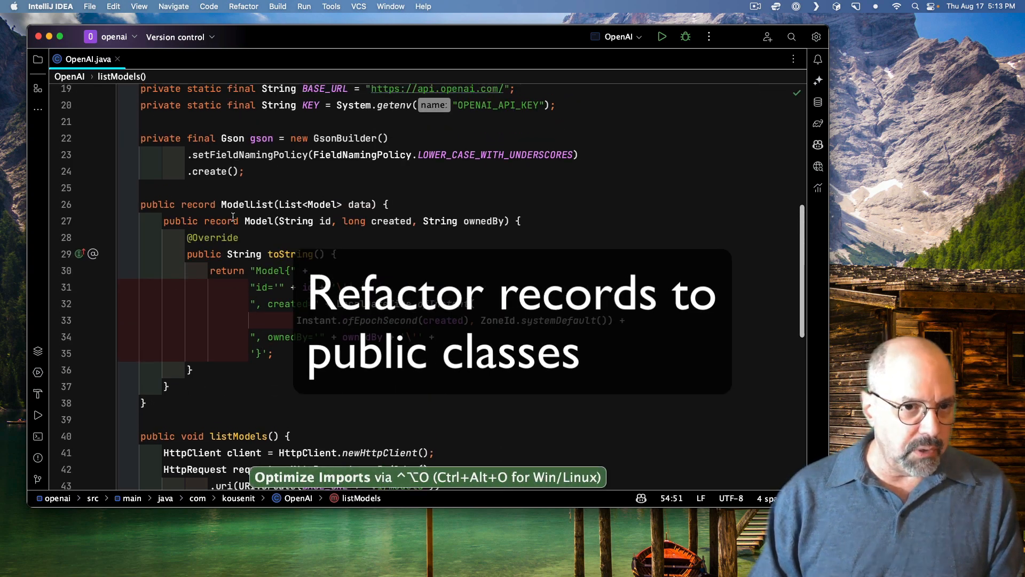
pyautogui.click(199, 188)
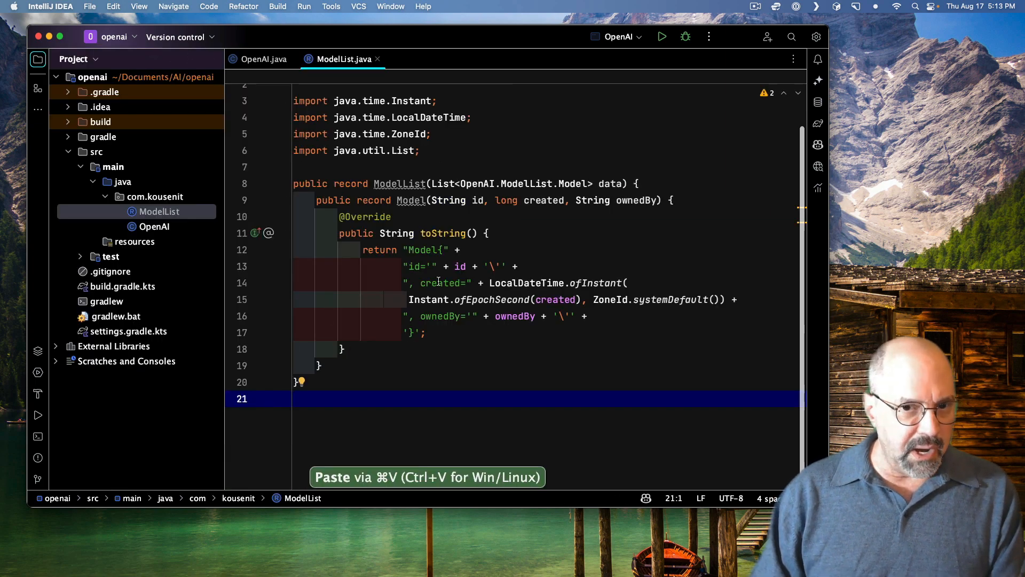
pyautogui.click(265, 58)
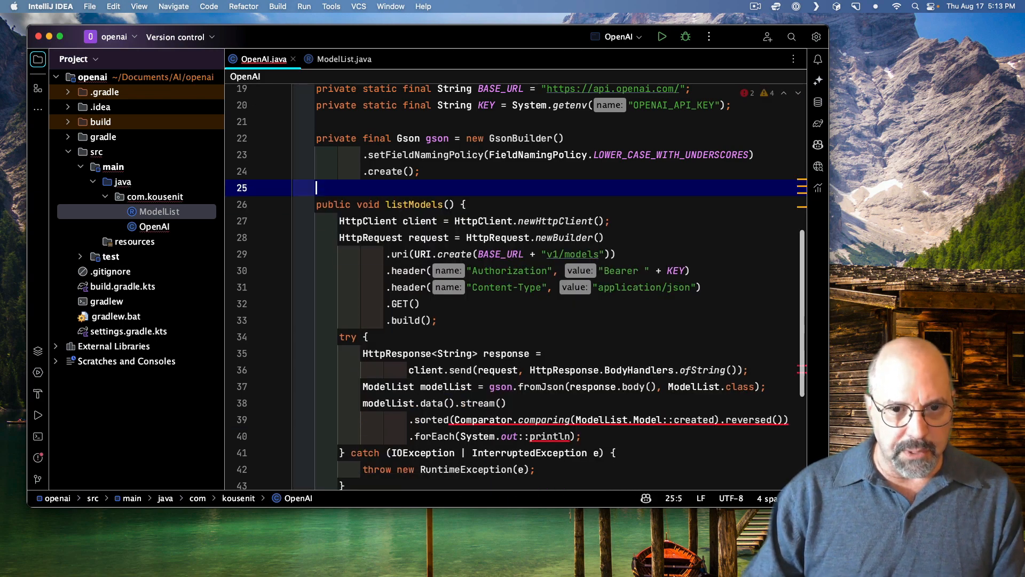
# Step: Back in OpenAI.java, rerun the program with the extracted record
pyautogui.scroll(-3)
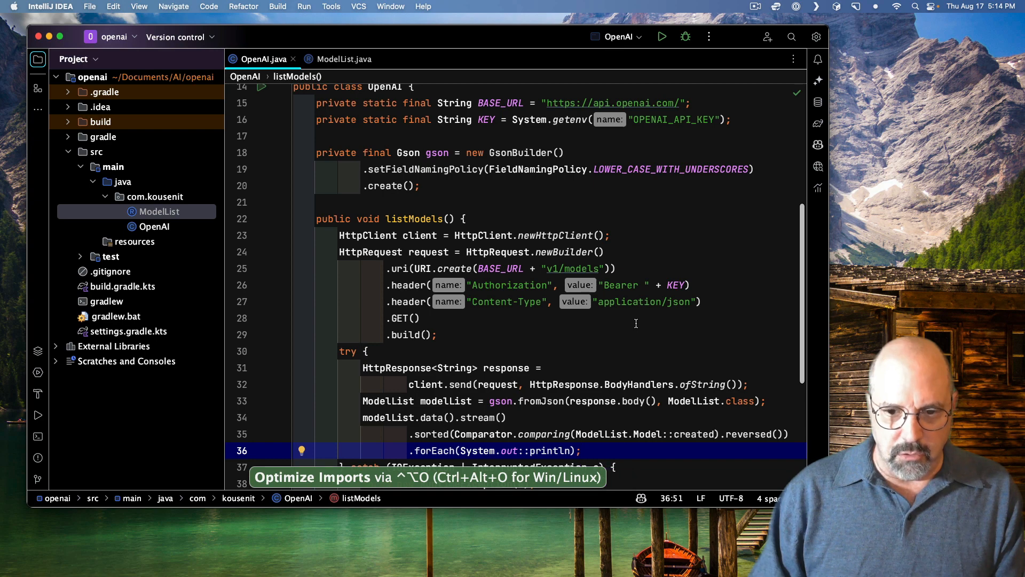
pyautogui.scroll(-3)
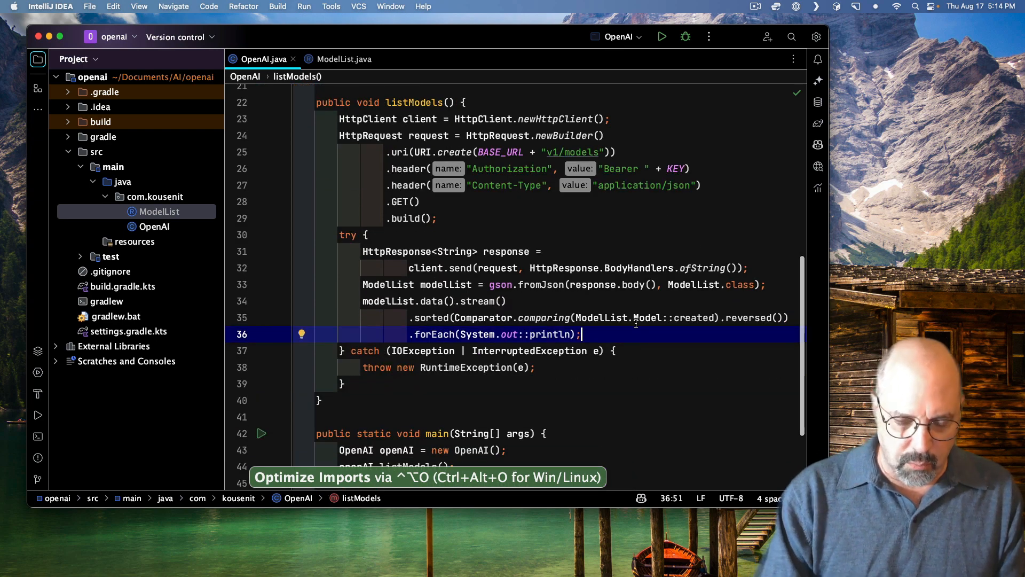
pyautogui.click(662, 37)
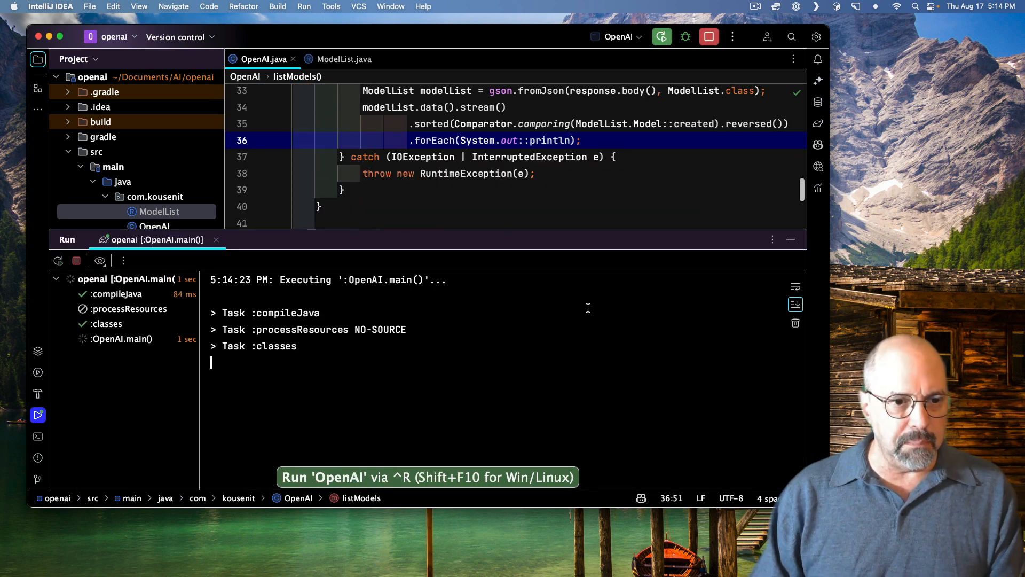